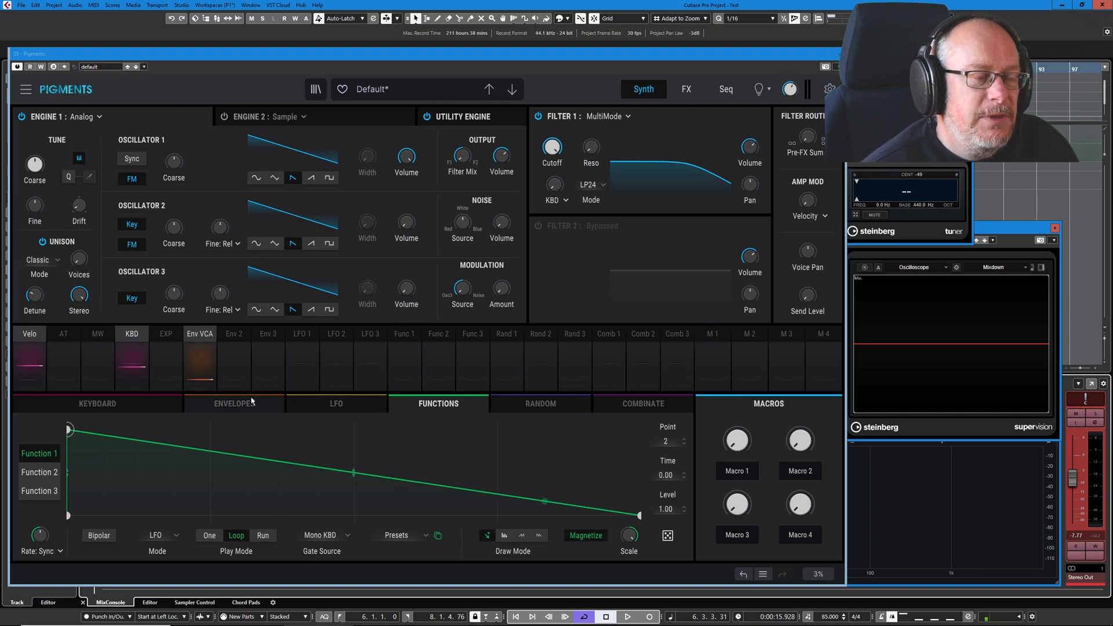
# Add breakpoints to Function 1 and pull point 7 down to about 0.29
pyautogui.click(404, 334)
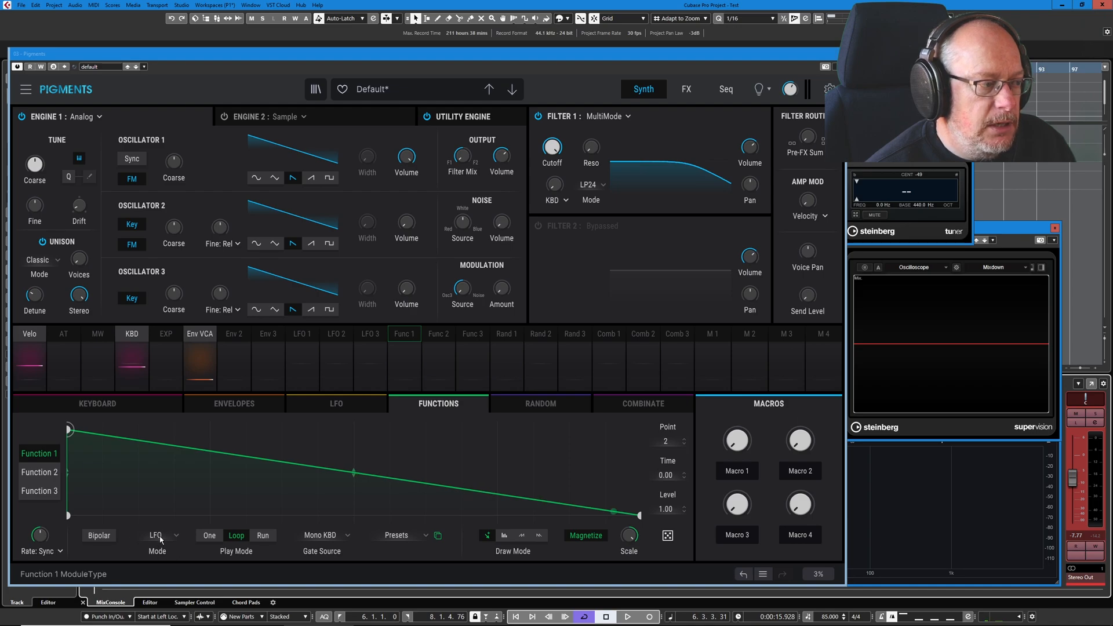
pyautogui.click(157, 535)
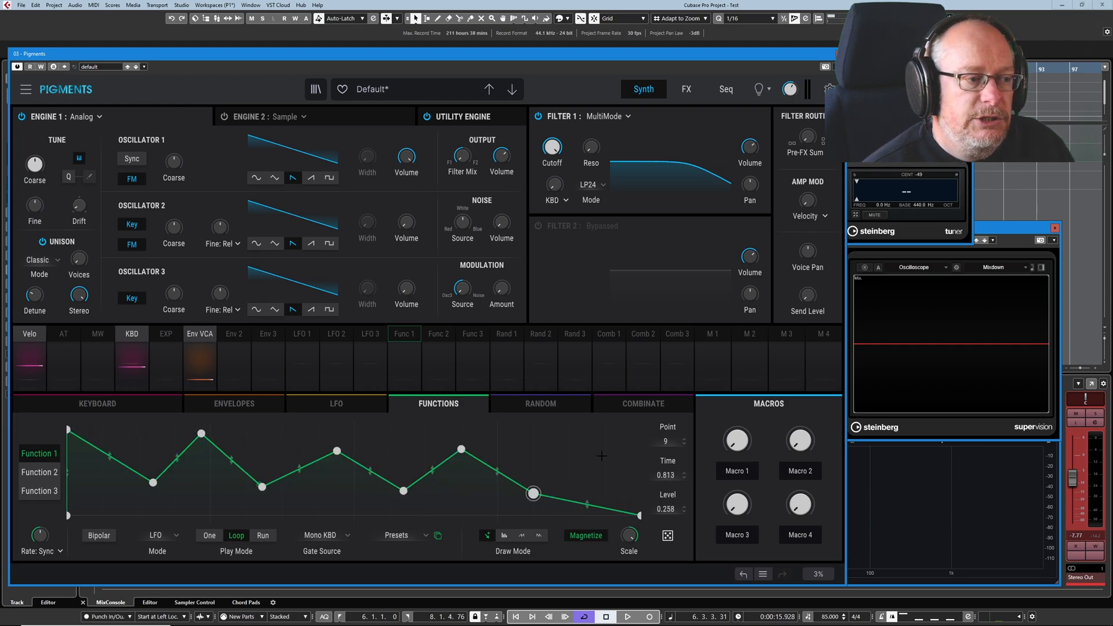
pyautogui.moveTo(532, 493); pyautogui.dragTo(603, 447)
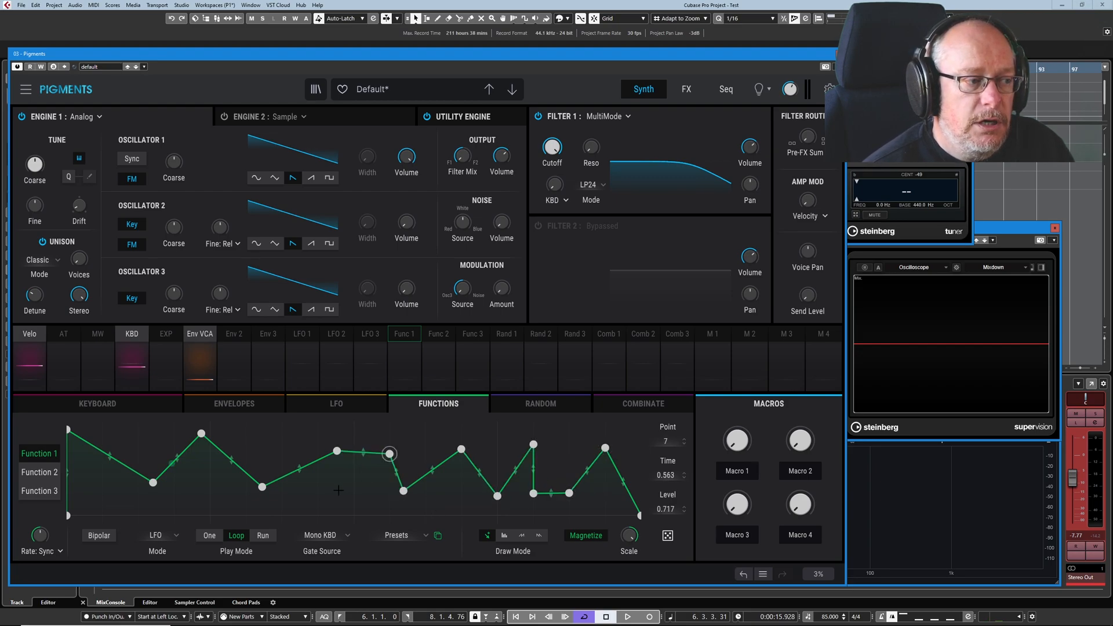
pyautogui.moveTo(389, 452); pyautogui.dragTo(338, 491)
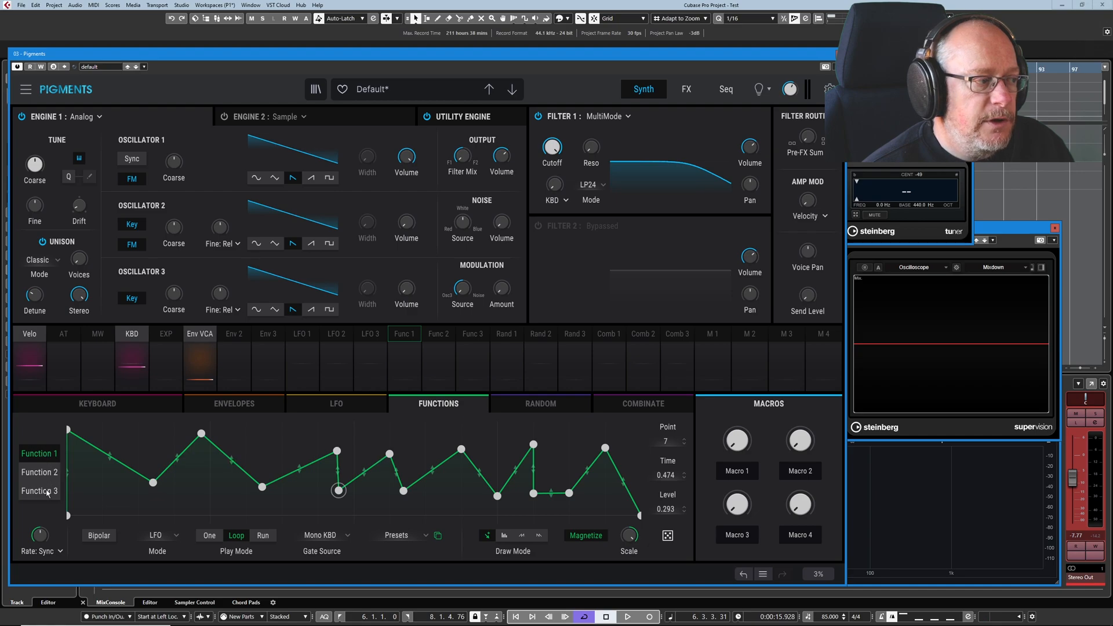
pyautogui.click(39, 472)
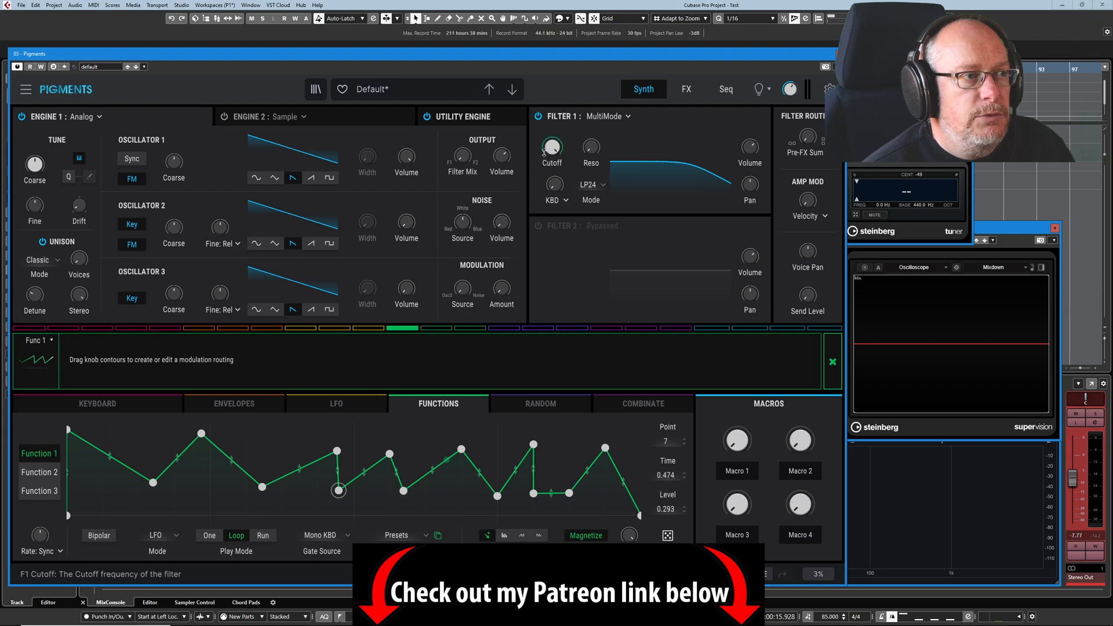
# Drag the Filter 1 Cutoff knob to create a Func 1 modulation routing
pyautogui.moveTo(551, 147); pyautogui.dragTo(552, 153)
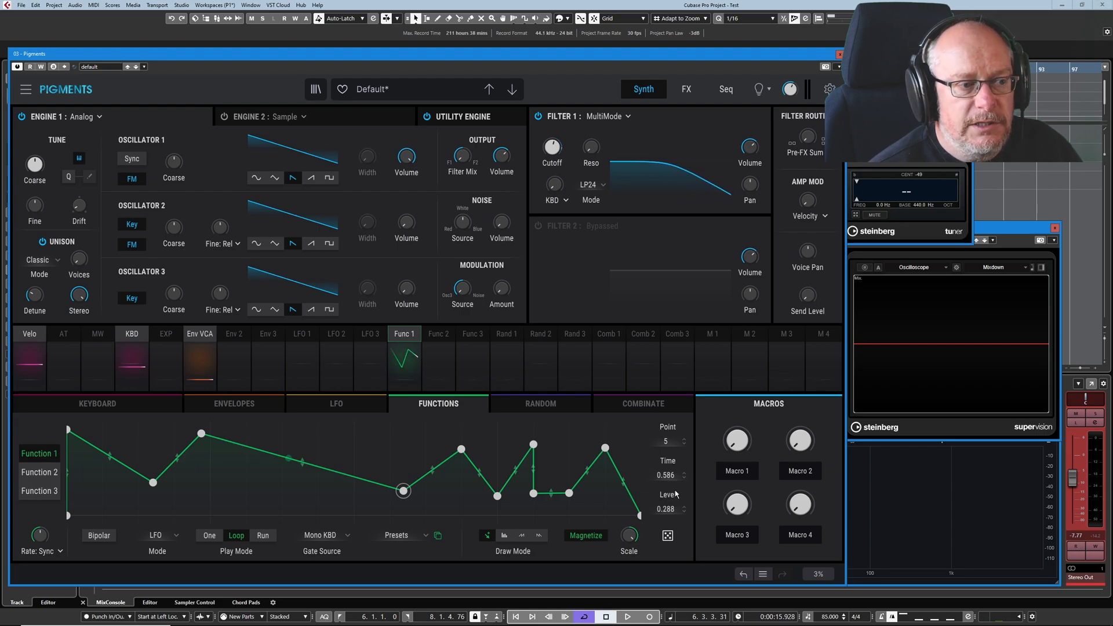
# Reposition point 5 of Function 1 higher and further left
pyautogui.moveTo(403, 489); pyautogui.dragTo(389, 490)
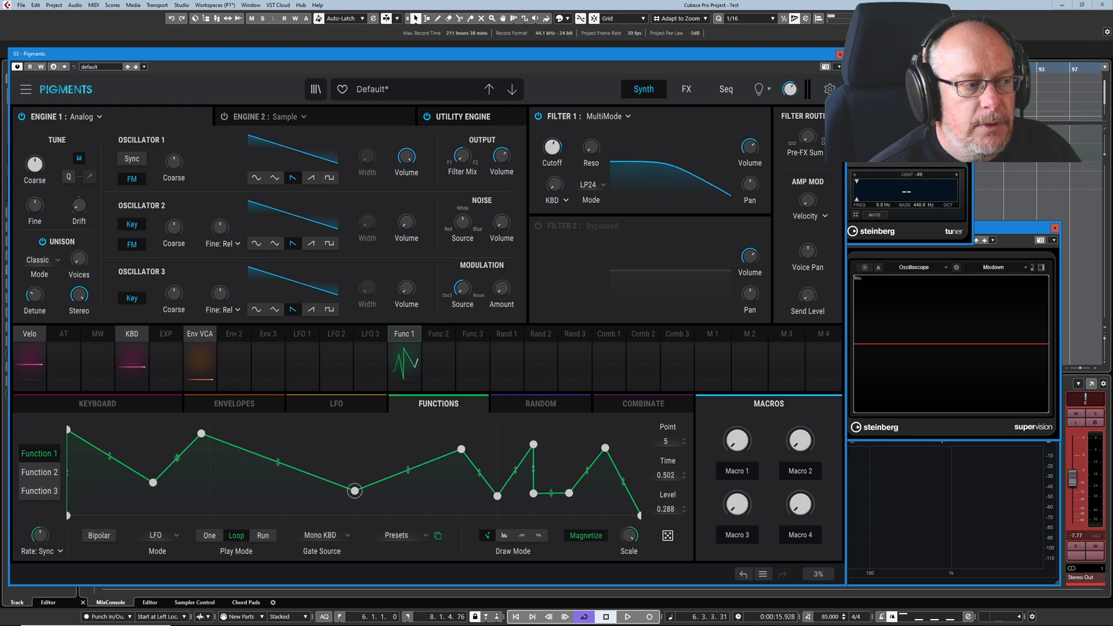
pyautogui.moveTo(355, 490); pyautogui.dragTo(354, 494)
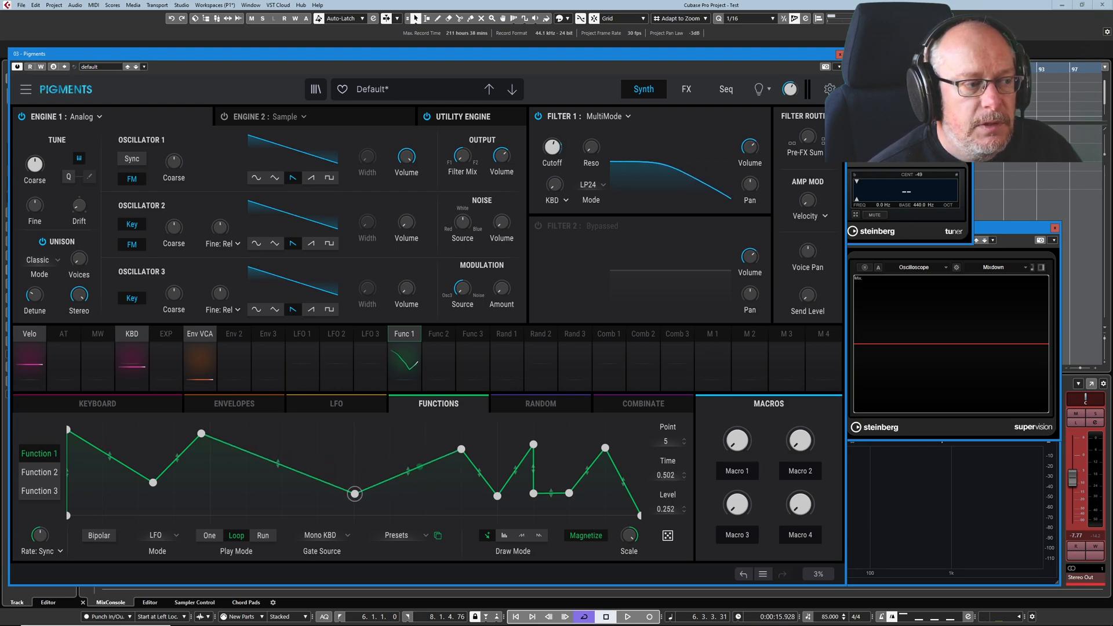
pyautogui.moveTo(354, 495); pyautogui.dragTo(354, 483)
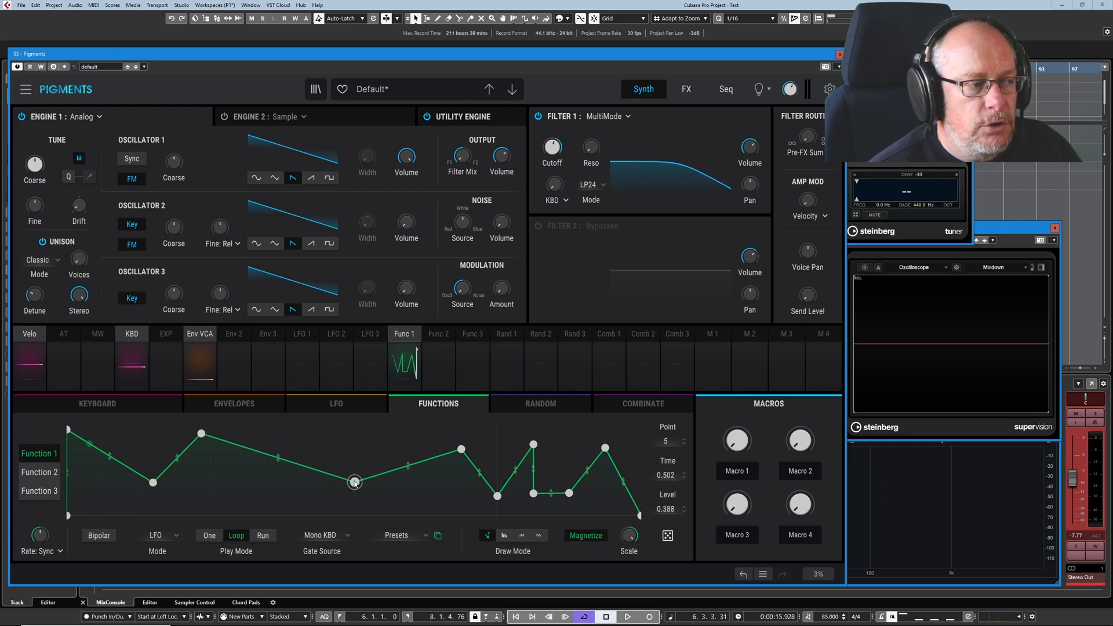
pyautogui.moveTo(355, 483); pyautogui.dragTo(318, 468)
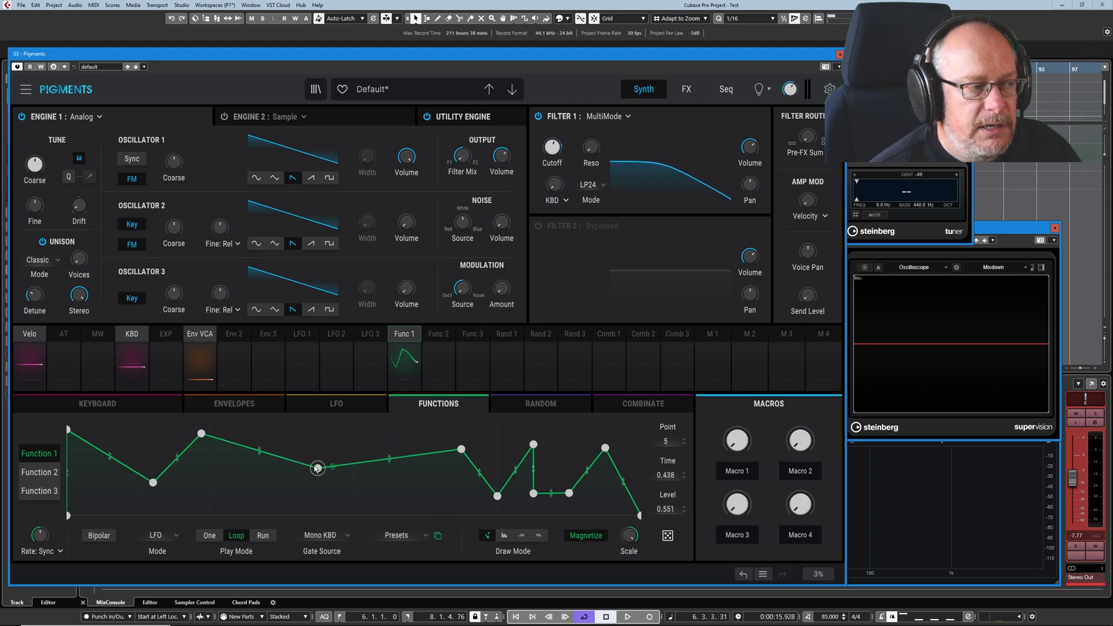
# Bow the segment after point 5 and raise the next point to 0.833
pyautogui.moveTo(317, 467); pyautogui.dragTo(331, 474)
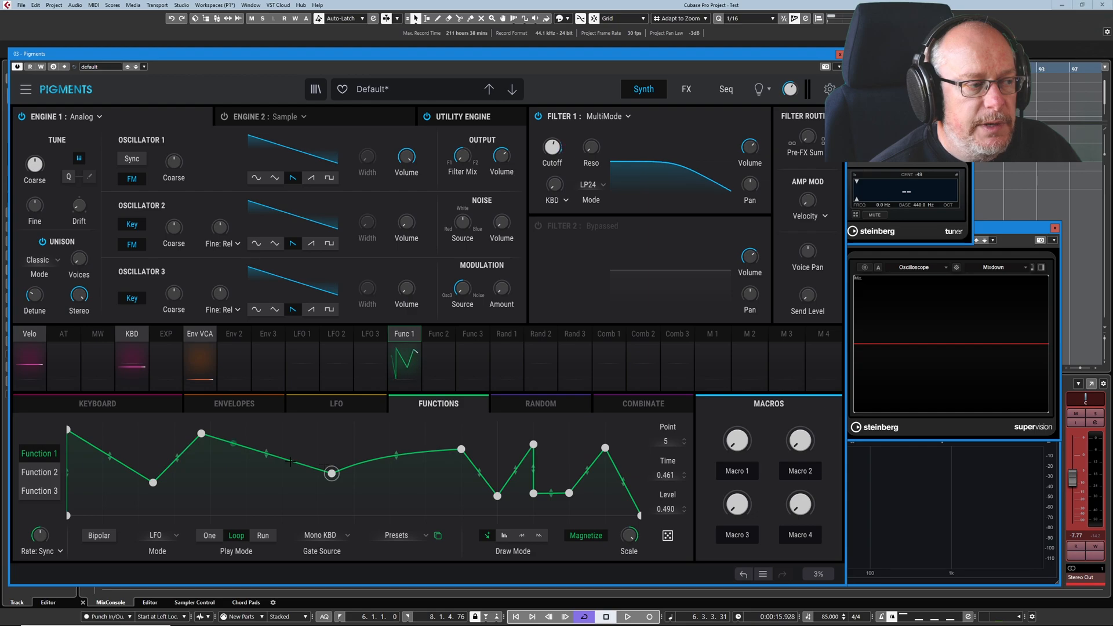
pyautogui.moveTo(332, 474); pyautogui.dragTo(265, 436)
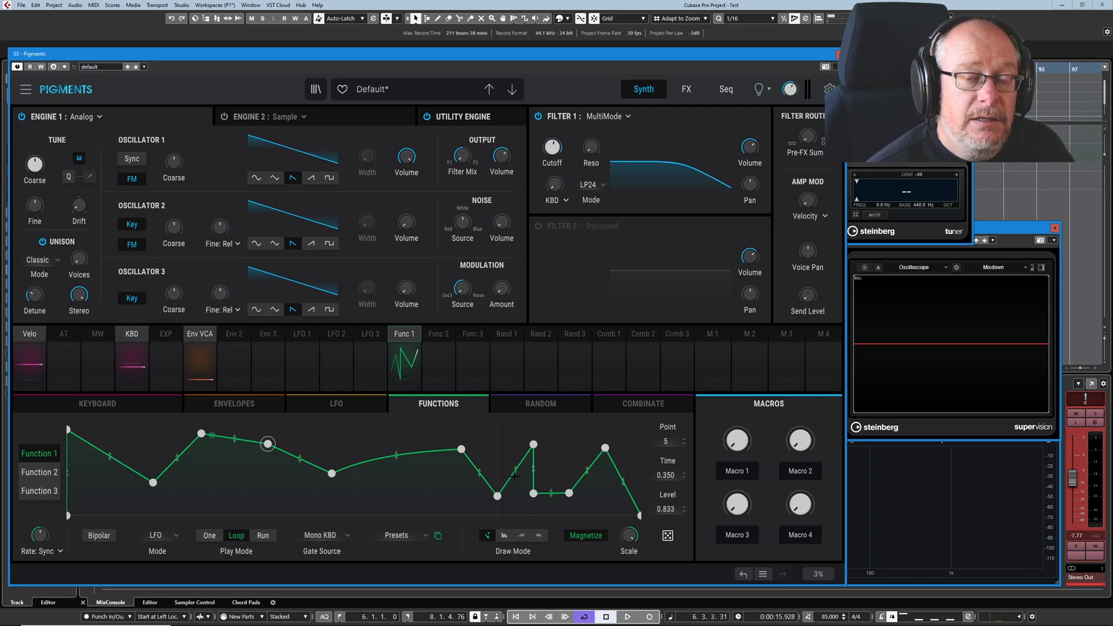
pyautogui.moveTo(267, 444); pyautogui.dragTo(534, 493)
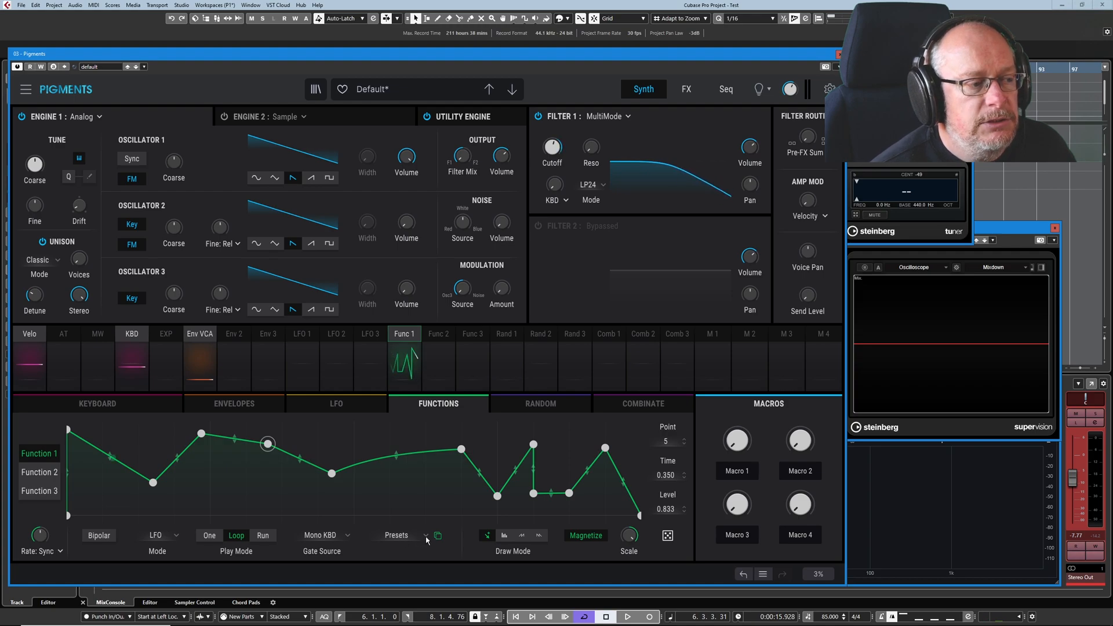
# Try the Init and Rhythmic - 1 function presets, then load a Step Sequencer preset
pyautogui.click(408, 535)
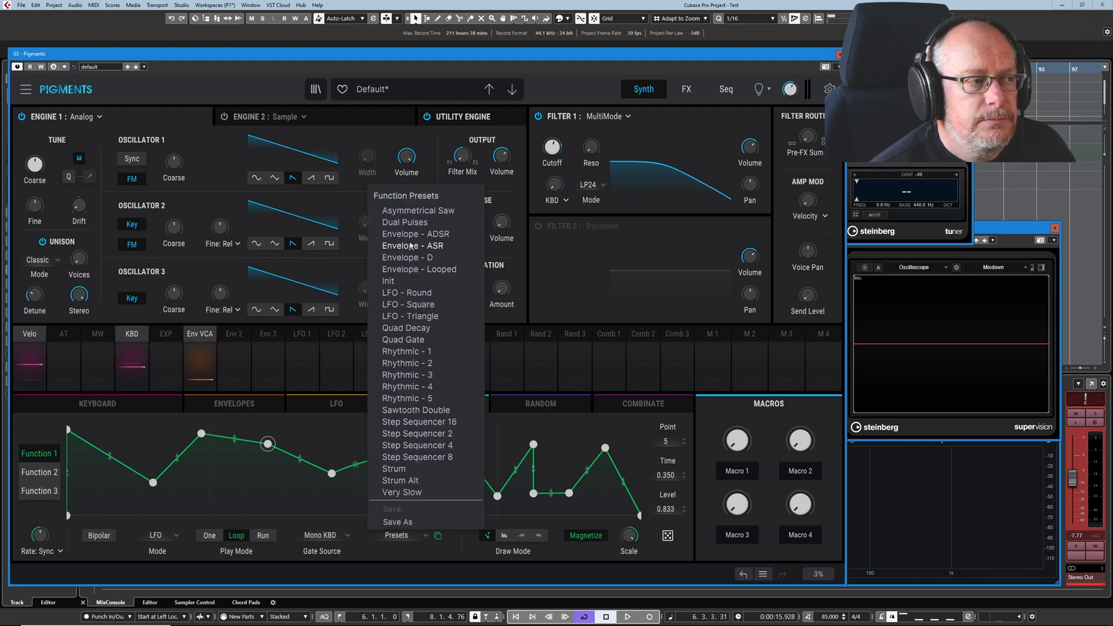
pyautogui.click(418, 210)
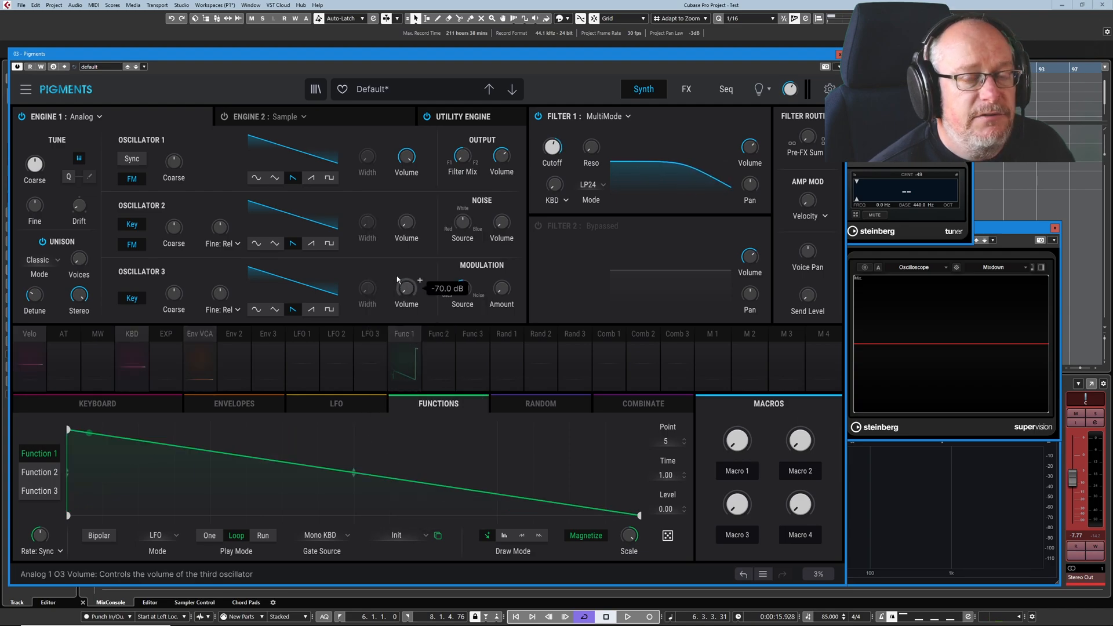
pyautogui.click(405, 535)
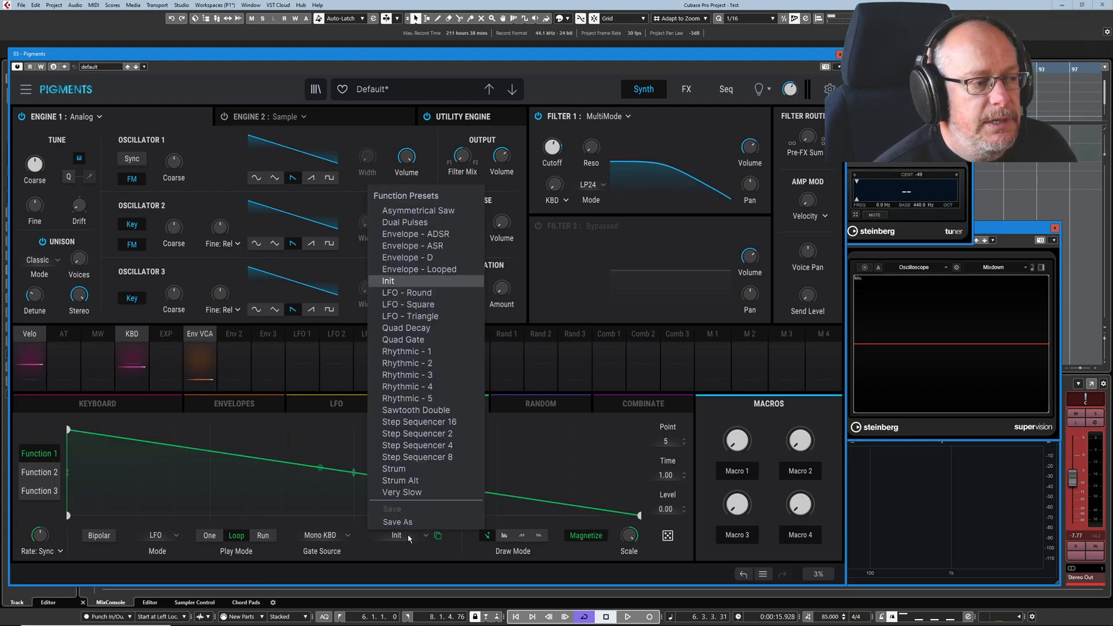
pyautogui.click(407, 350)
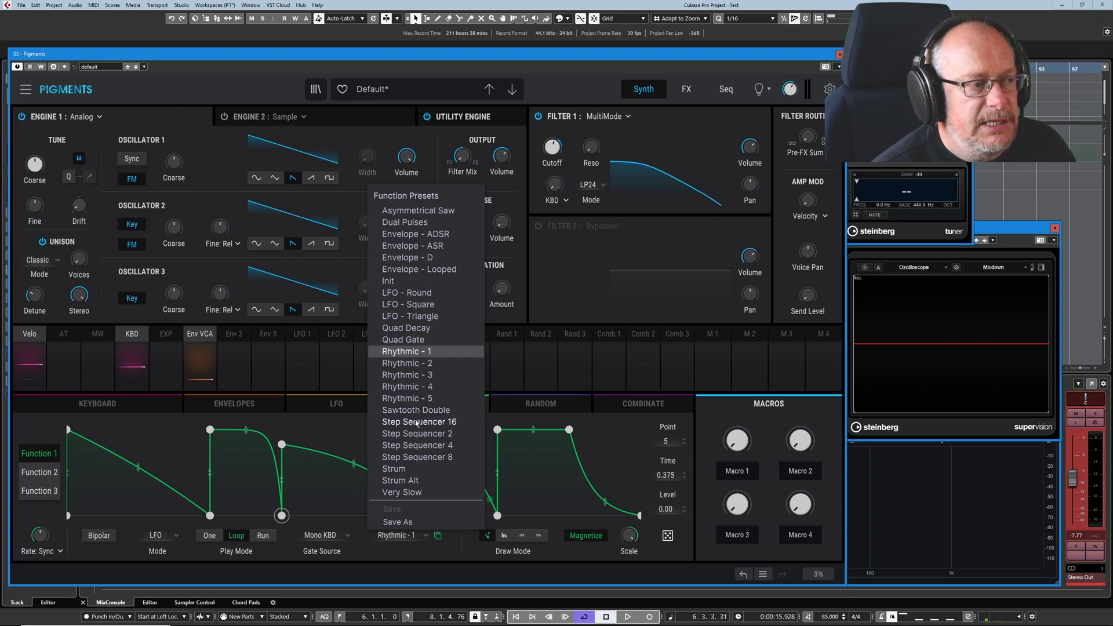
pyautogui.click(418, 433)
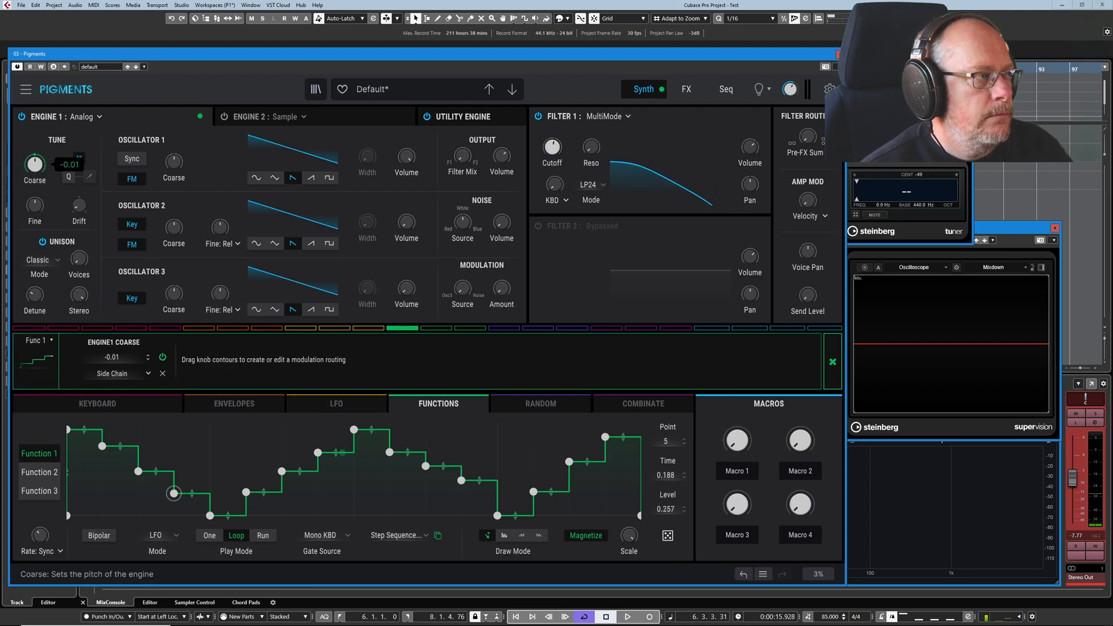
# Set Func 1's Engine 1 Coarse modulation to 0.22 and adjust the Cutoff amount
pyautogui.moveTo(34, 165); pyautogui.dragTo(34, 152)
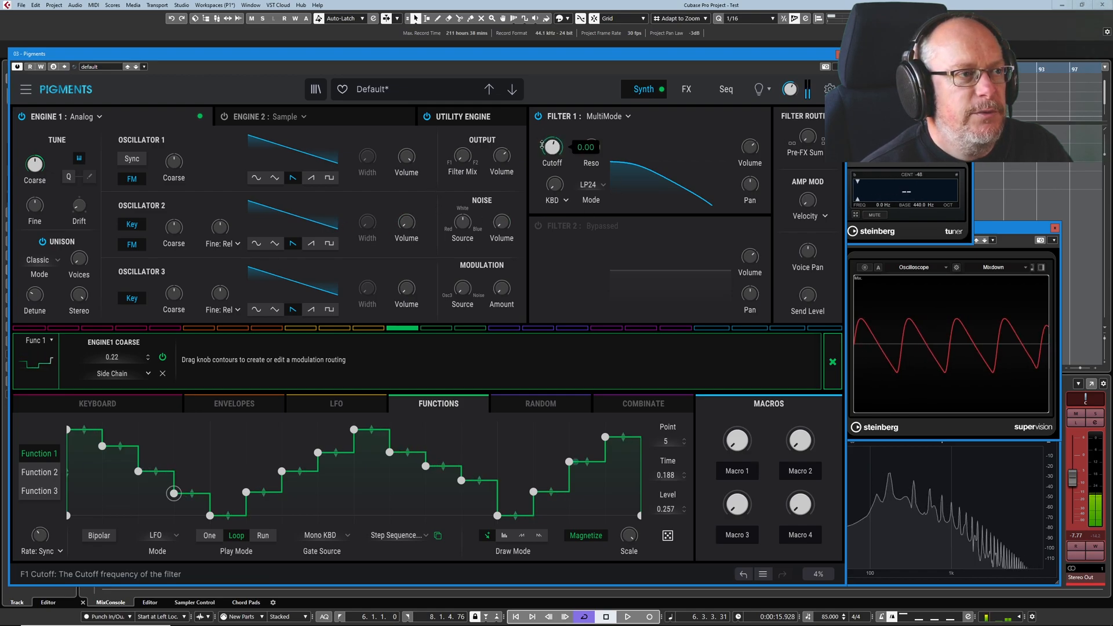
pyautogui.moveTo(552, 146); pyautogui.dragTo(551, 135)
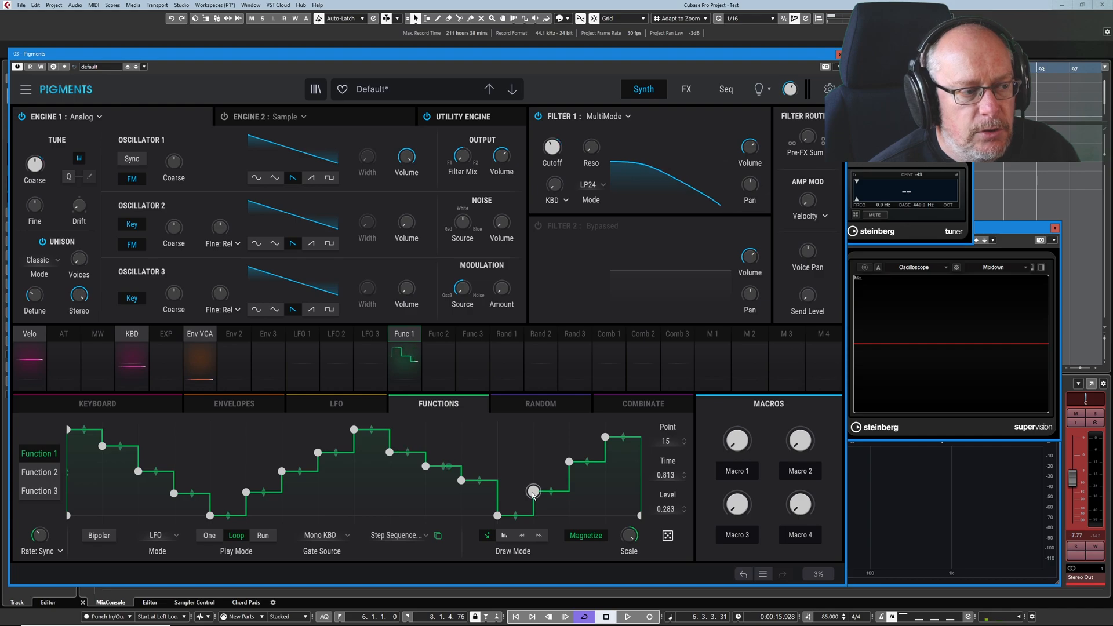
# Raise point 15 of the staircase to about 0.37 with Magnetize off
pyautogui.moveTo(533, 491); pyautogui.dragTo(514, 492)
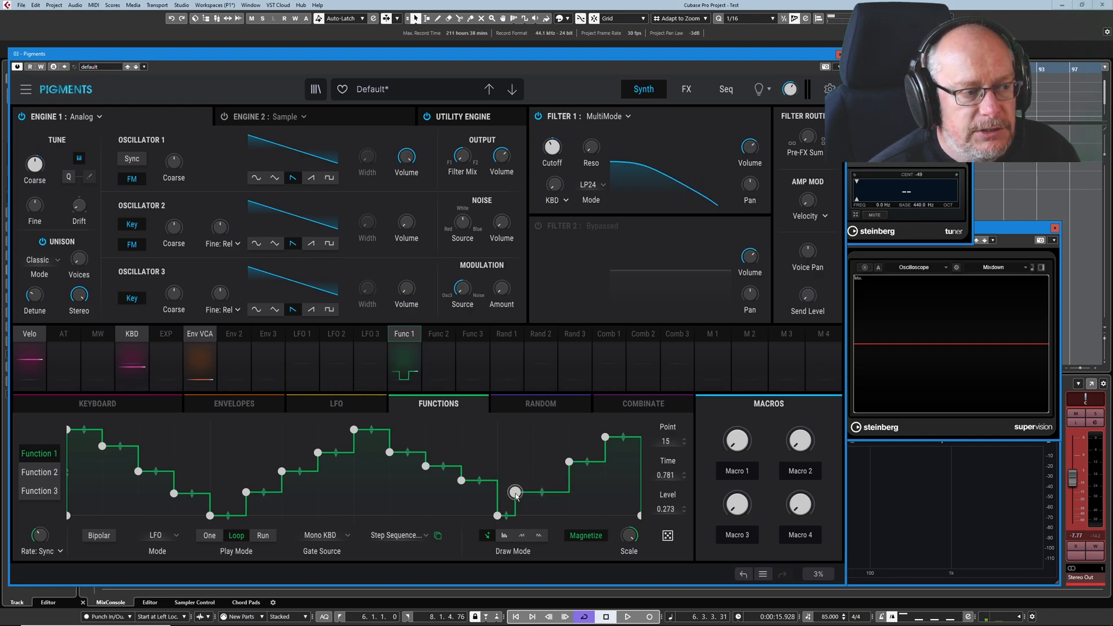
pyautogui.moveTo(514, 493); pyautogui.dragTo(524, 492)
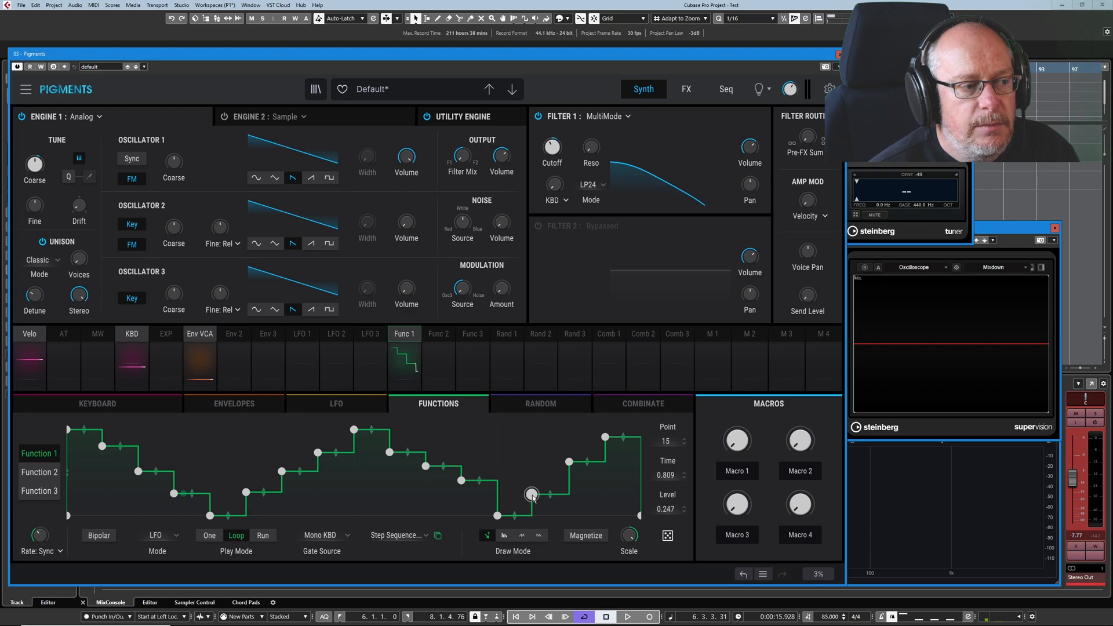
pyautogui.moveTo(532, 495); pyautogui.dragTo(545, 481)
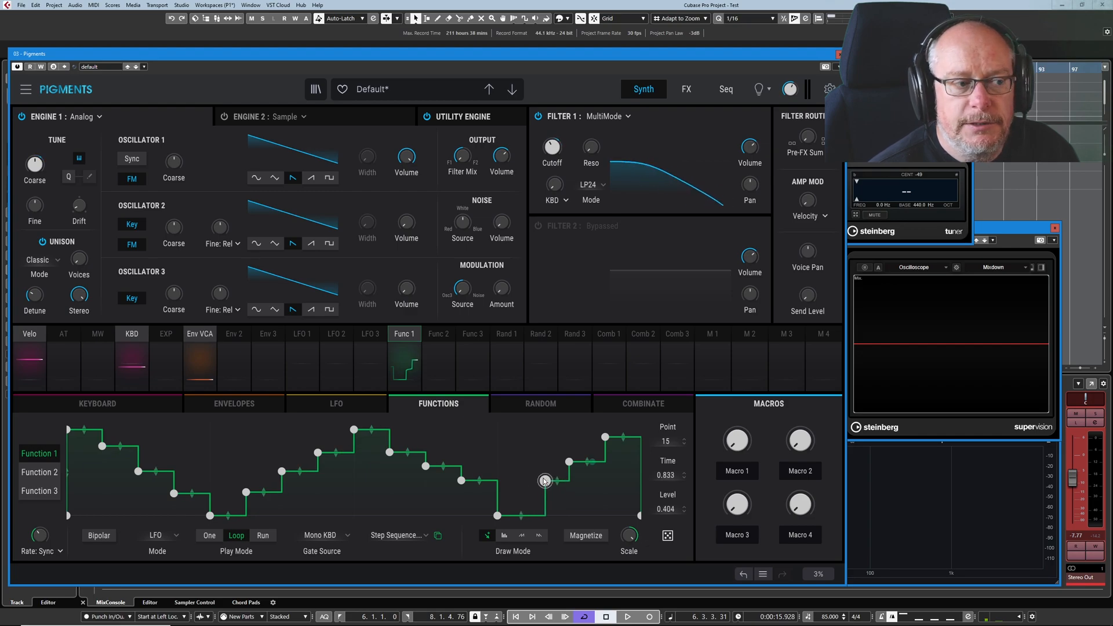
pyautogui.moveTo(544, 481); pyautogui.dragTo(534, 484)
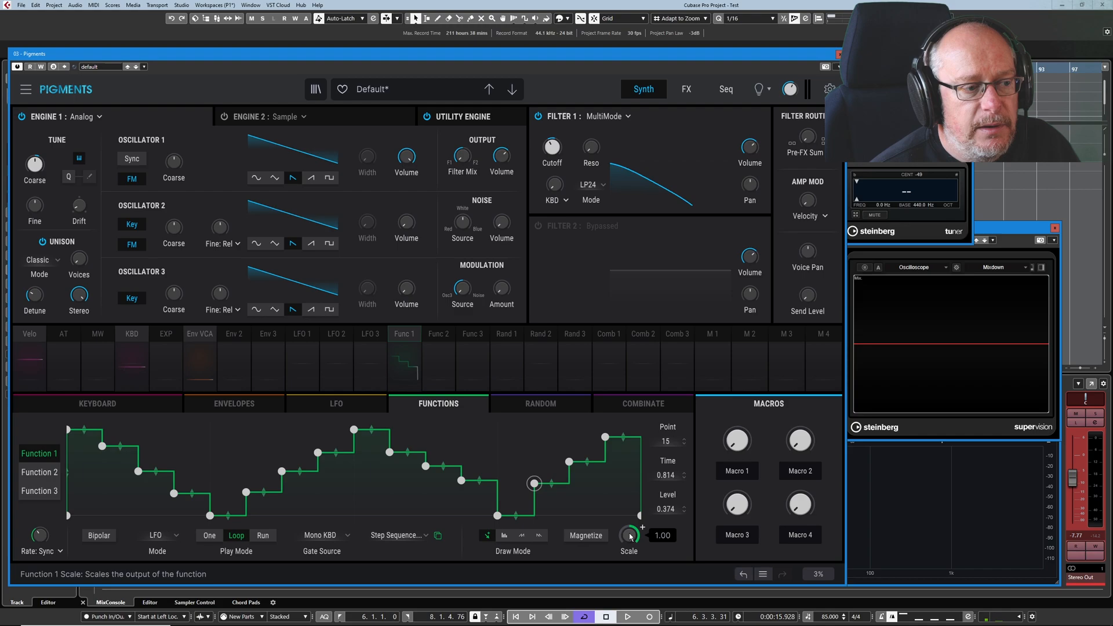
# Shrink Function 1's Scale to about 0.26, then restore it to full
pyautogui.moveTo(628, 534); pyautogui.dragTo(628, 518)
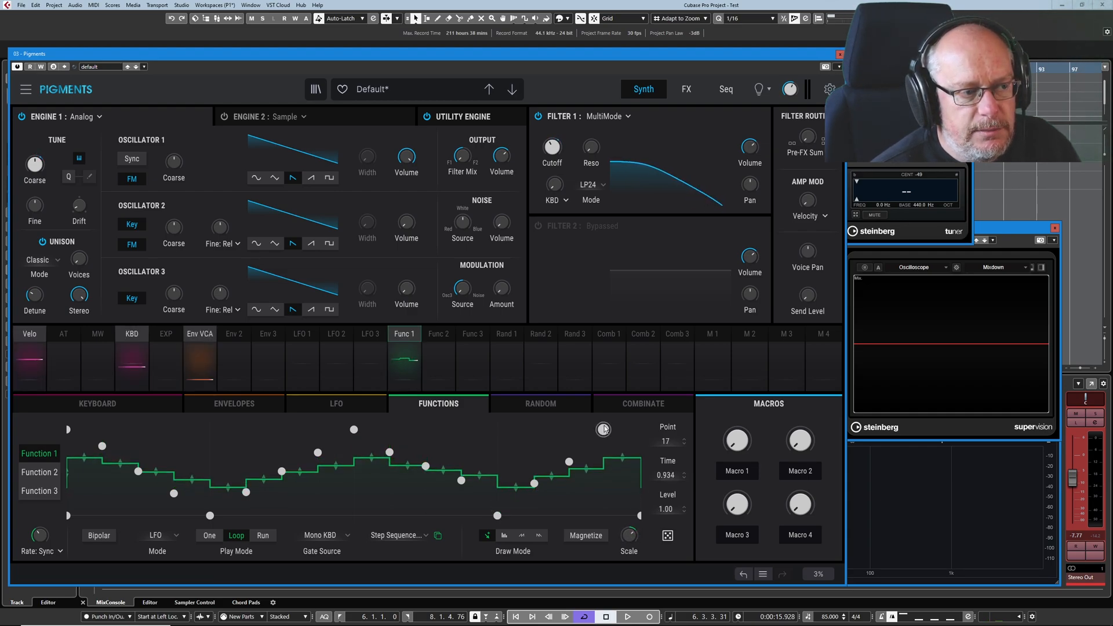
pyautogui.moveTo(628, 534); pyautogui.dragTo(629, 518)
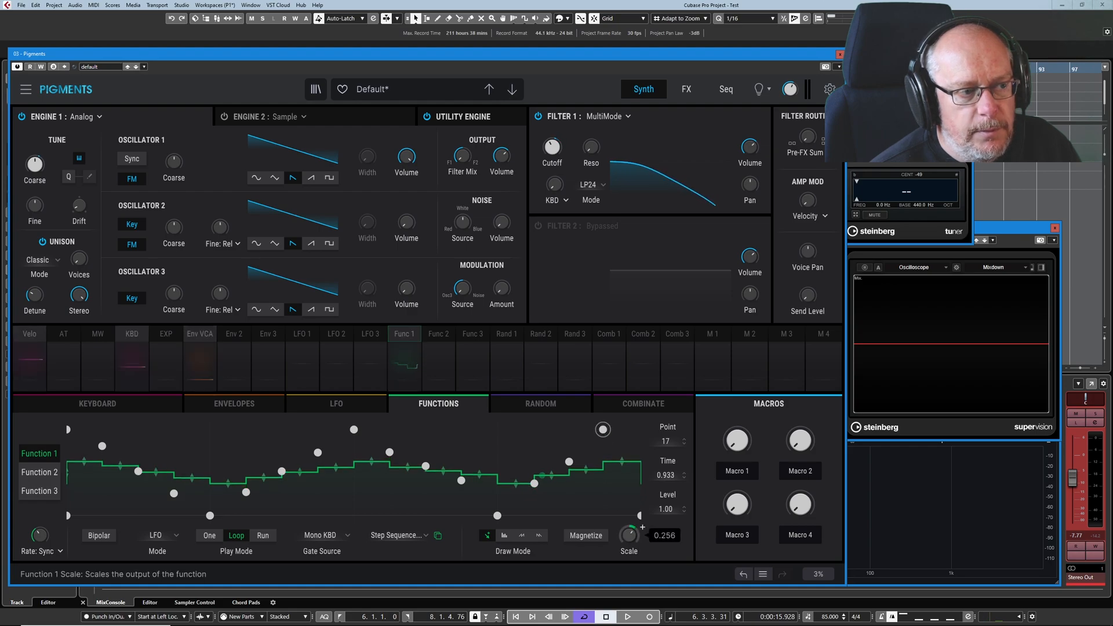
pyautogui.moveTo(627, 533); pyautogui.dragTo(627, 538)
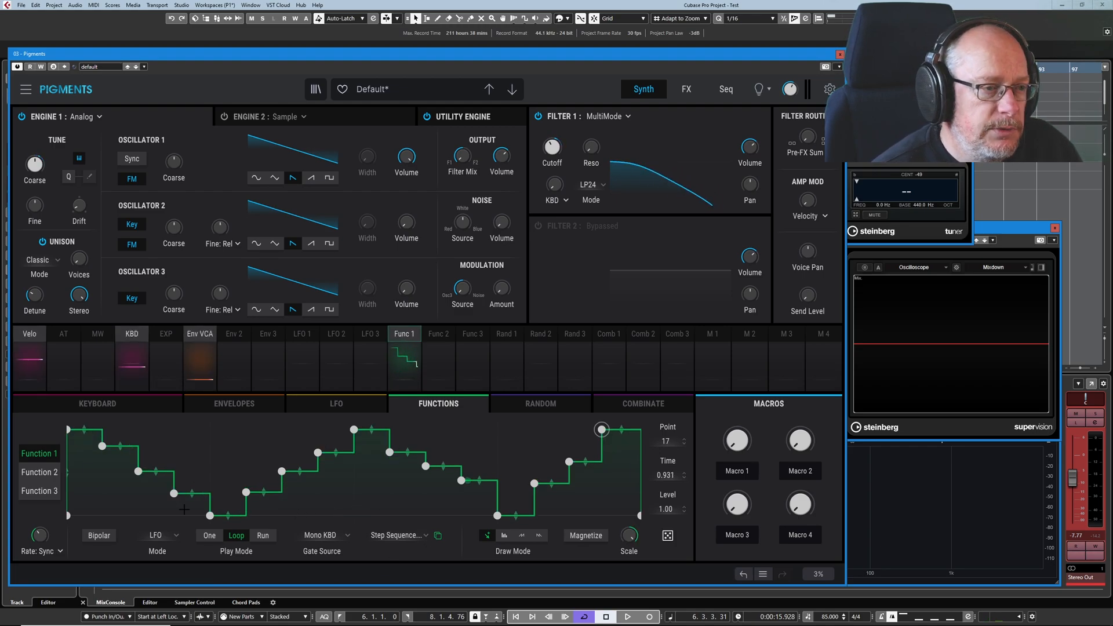
pyautogui.click(40, 551)
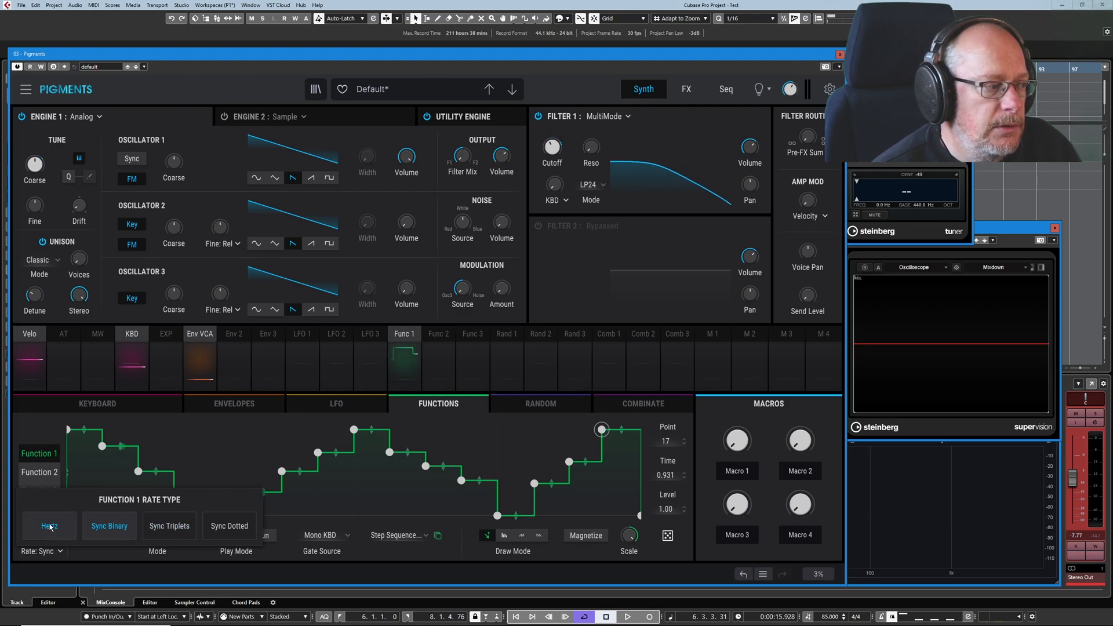
# Switch Function 1's rate to Hertz, keeping Mono KBD as gate source
pyautogui.click(50, 526)
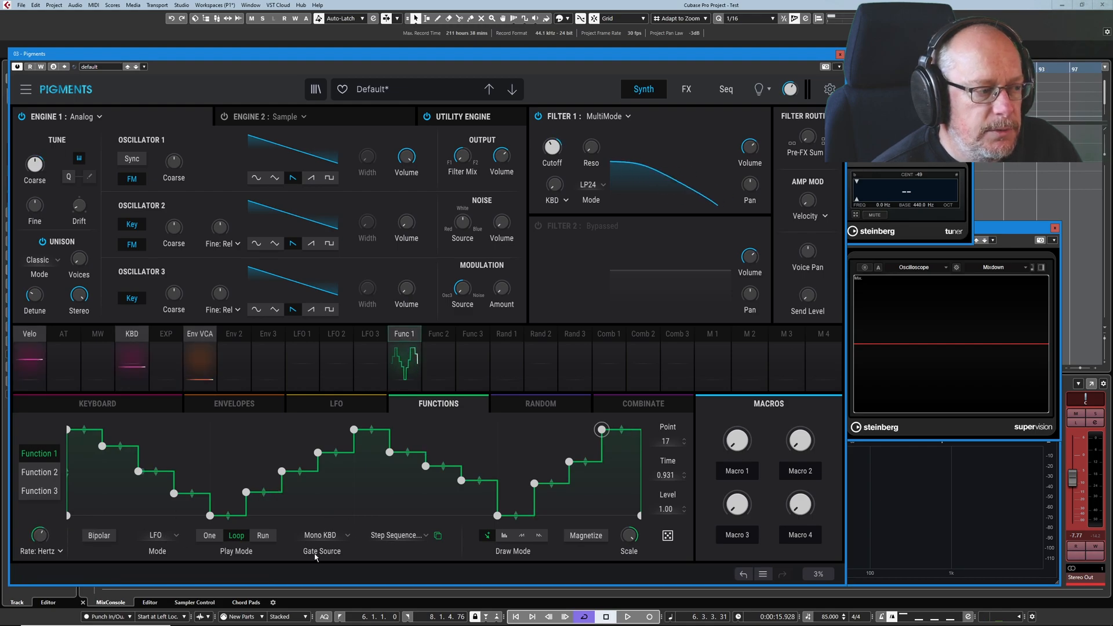
pyautogui.click(321, 534)
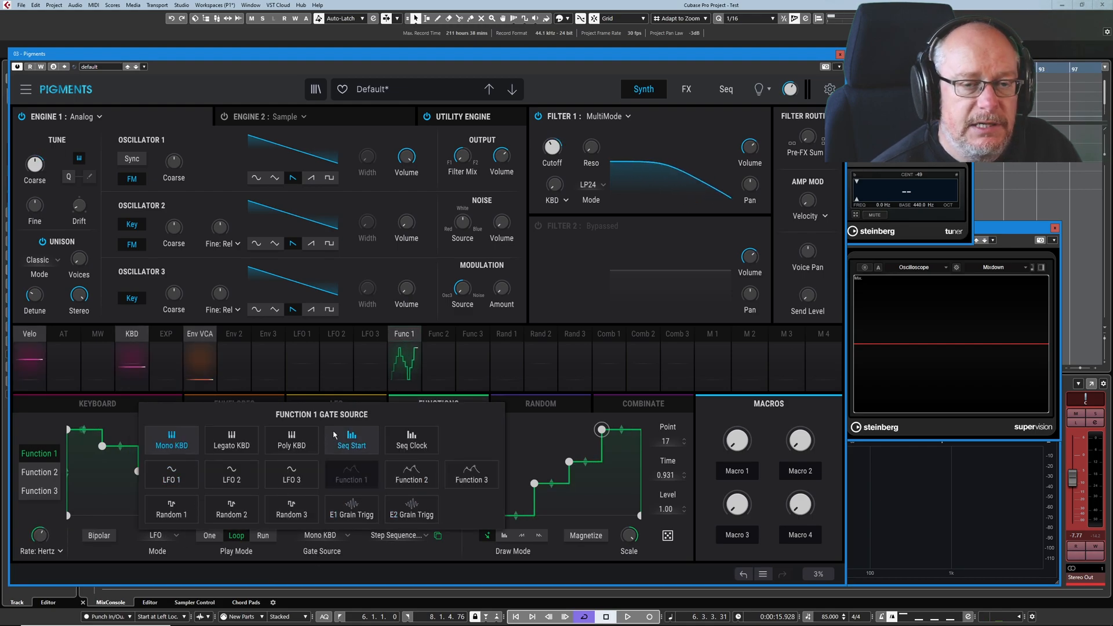
pyautogui.click(171, 439)
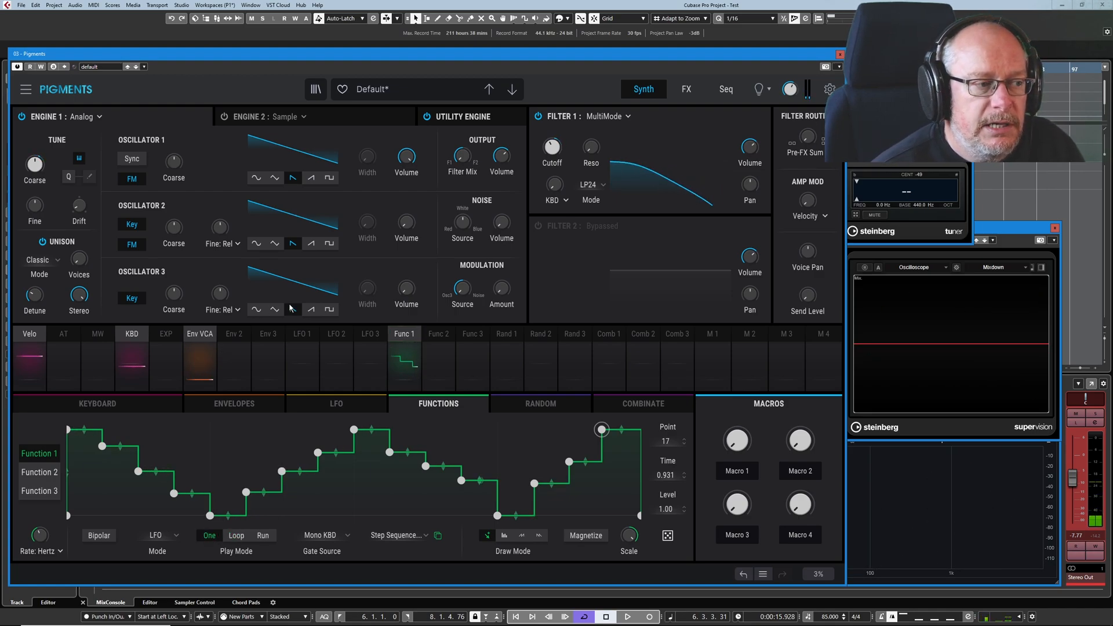
pyautogui.moveTo(608, 333)
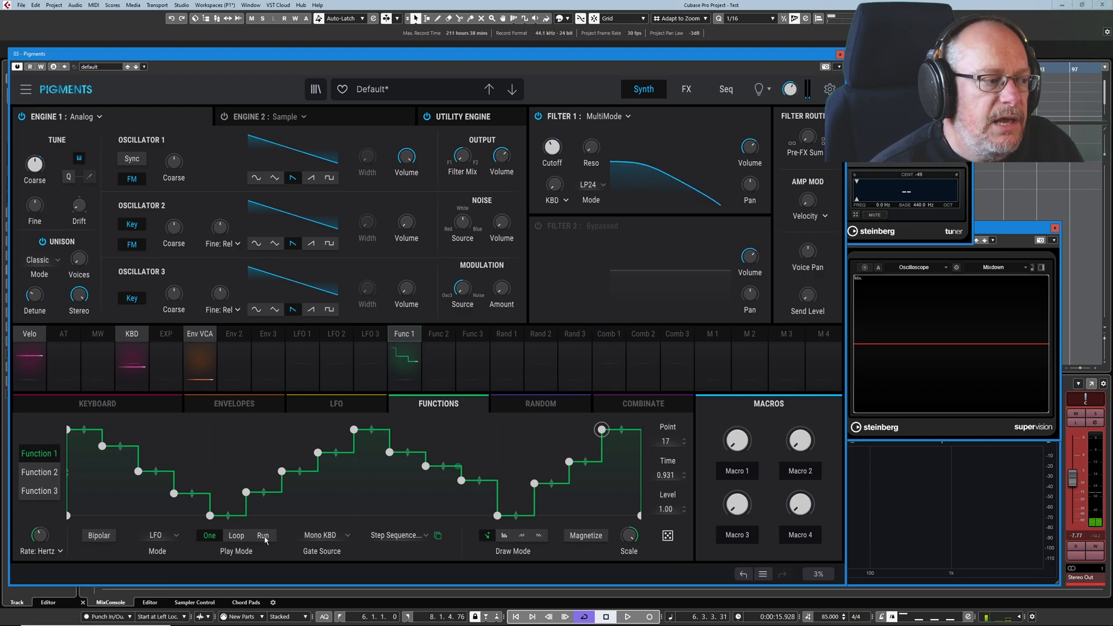
# Set Function 1's Play Mode to Run, leaving the gate source at None
pyautogui.click(263, 535)
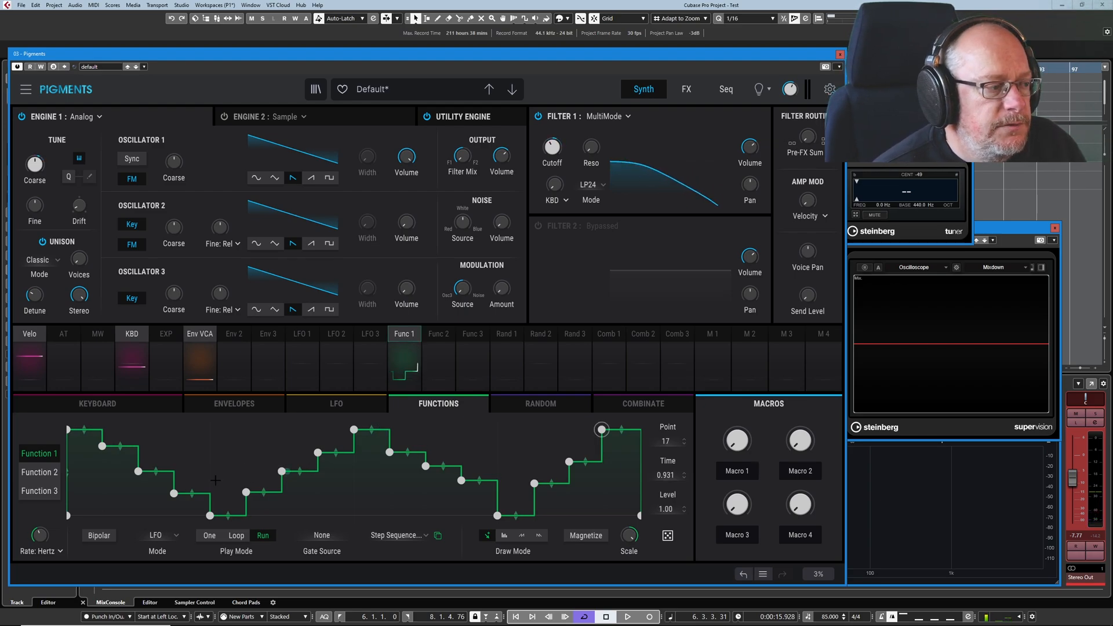
# Toggle Function 1 between LFO and Envelope modes repeatedly, ending in Envelope
pyautogui.click(158, 535)
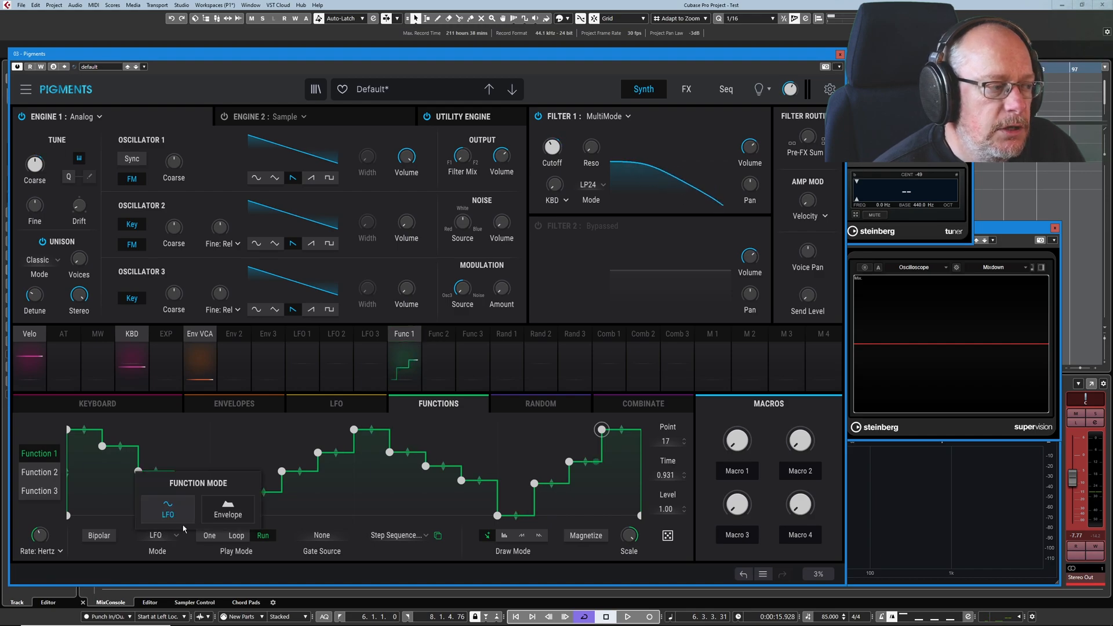
pyautogui.click(228, 510)
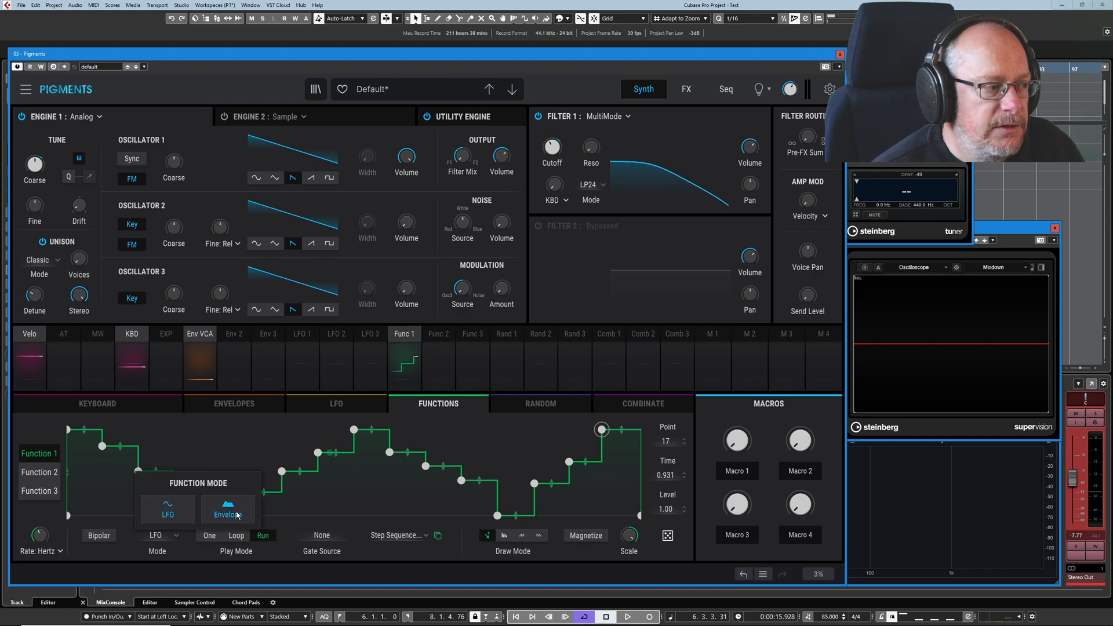
pyautogui.click(227, 510)
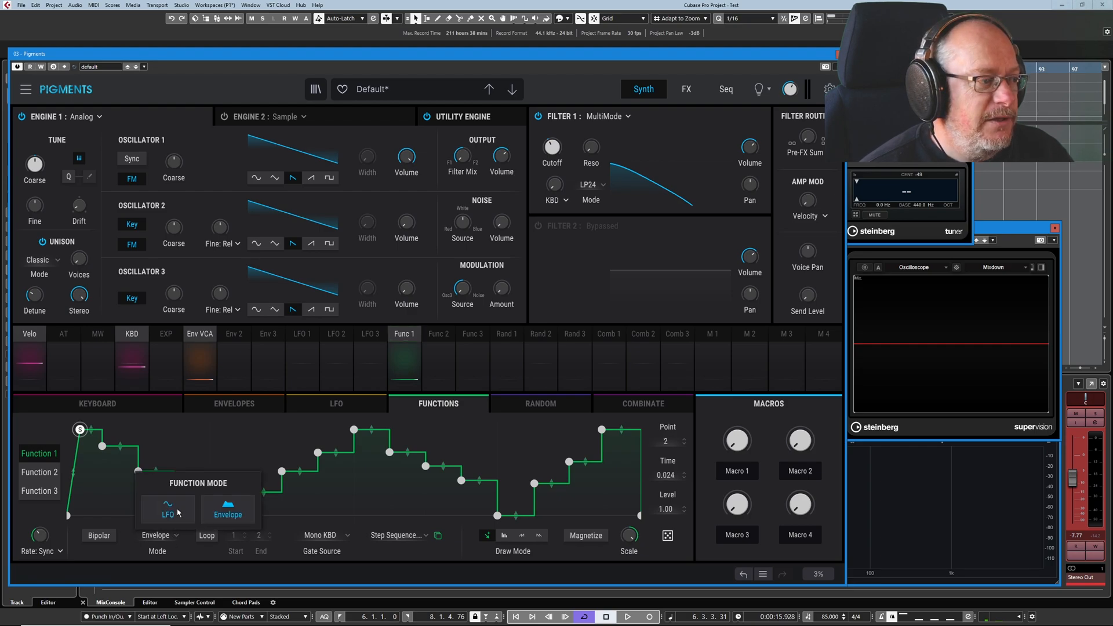
pyautogui.click(168, 507)
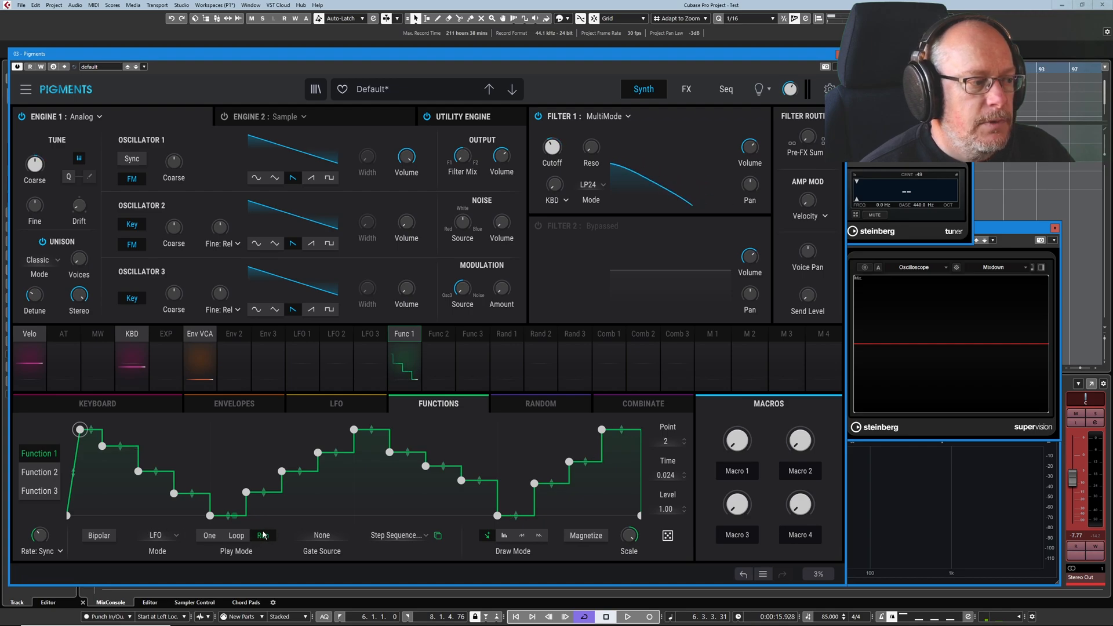
pyautogui.click(262, 534)
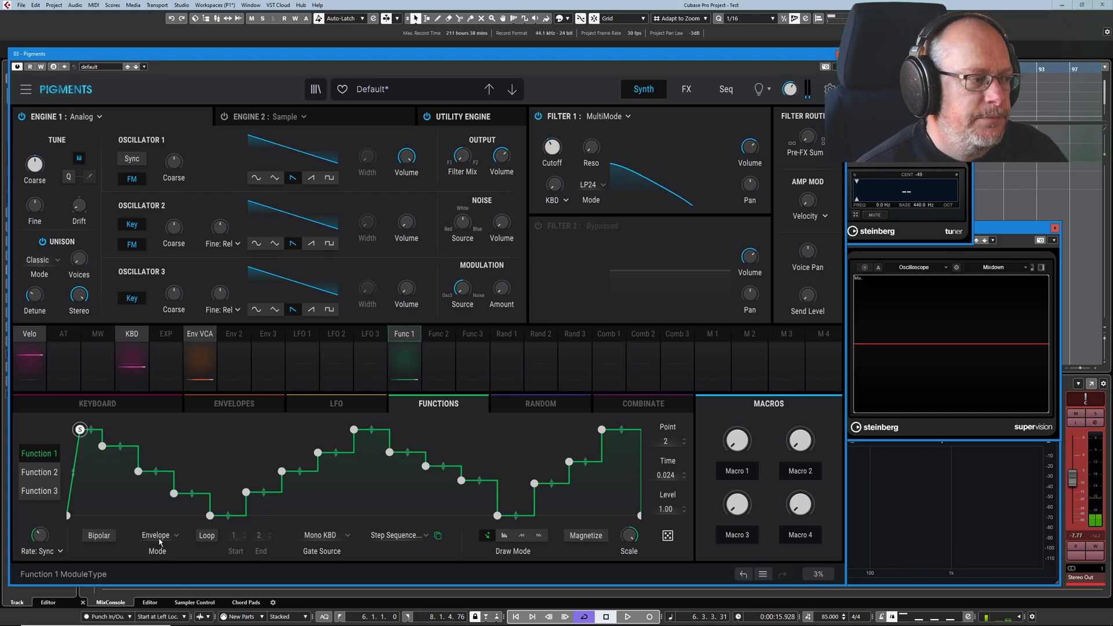
pyautogui.click(157, 534)
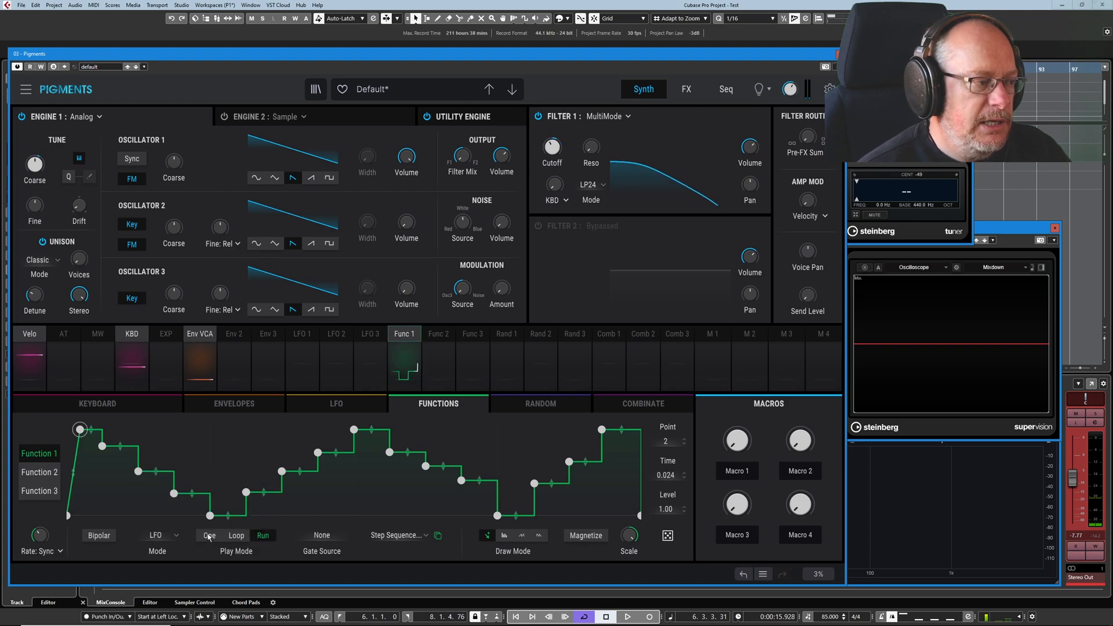
pyautogui.click(156, 535)
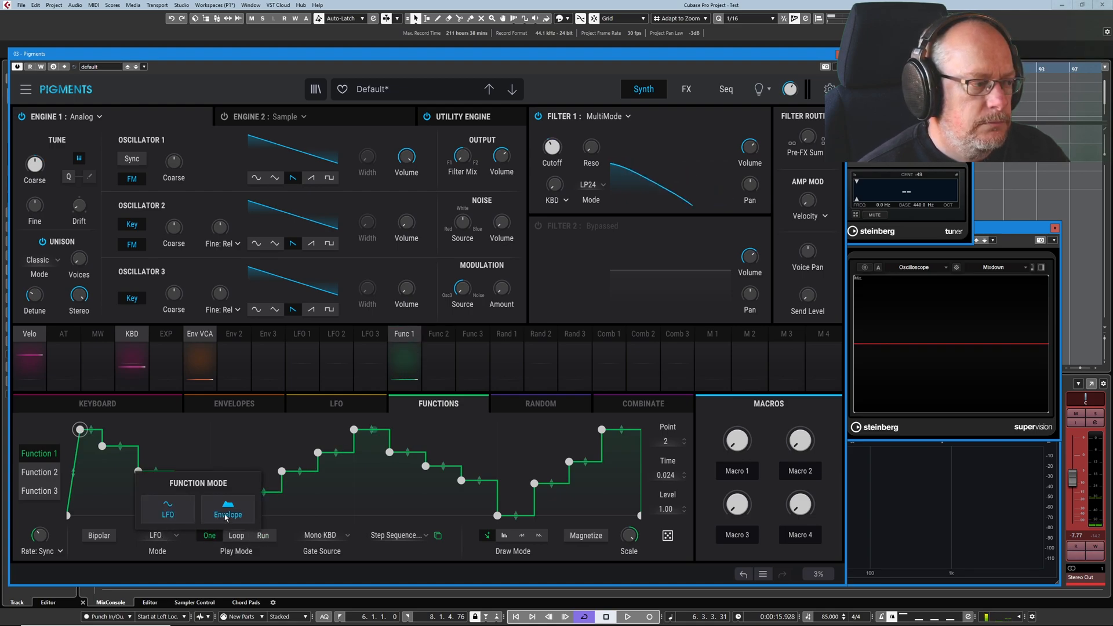
pyautogui.click(228, 509)
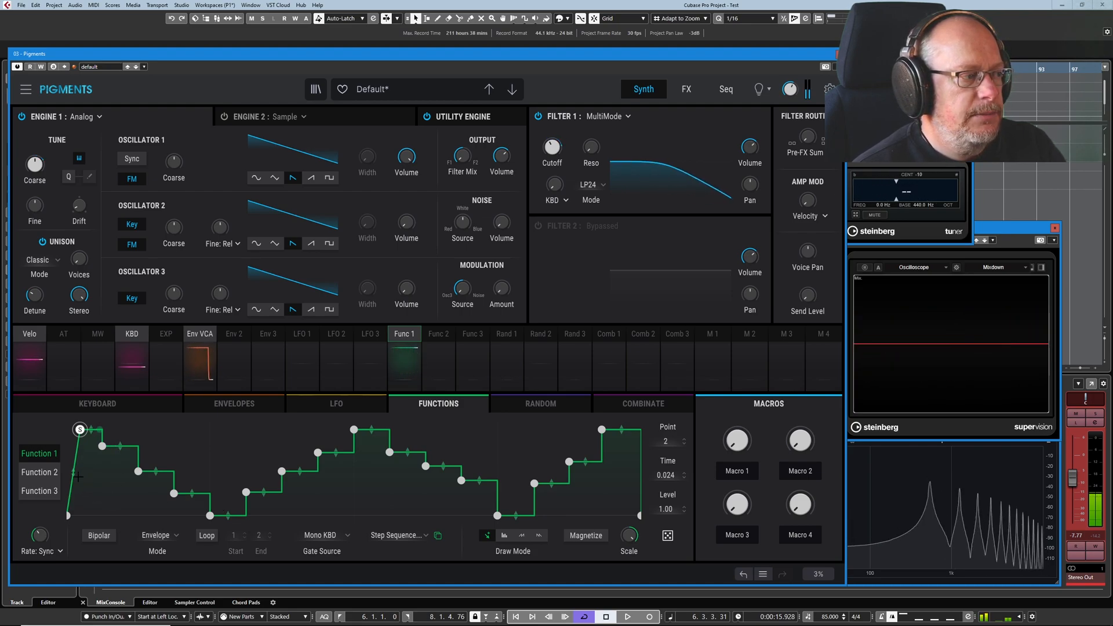
pyautogui.click(154, 535)
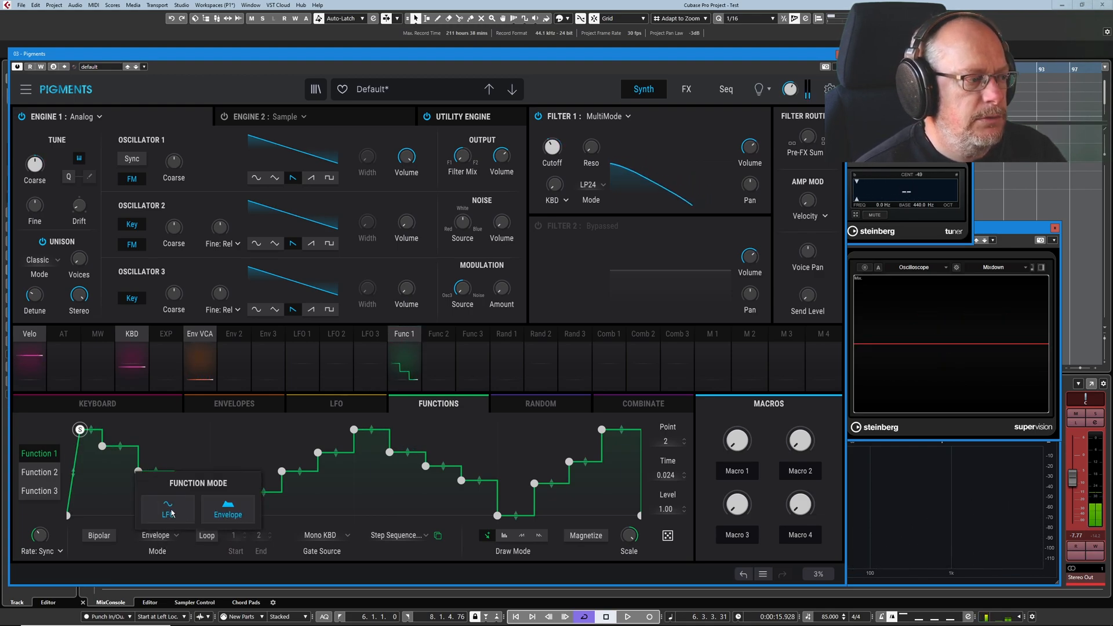
pyautogui.click(168, 509)
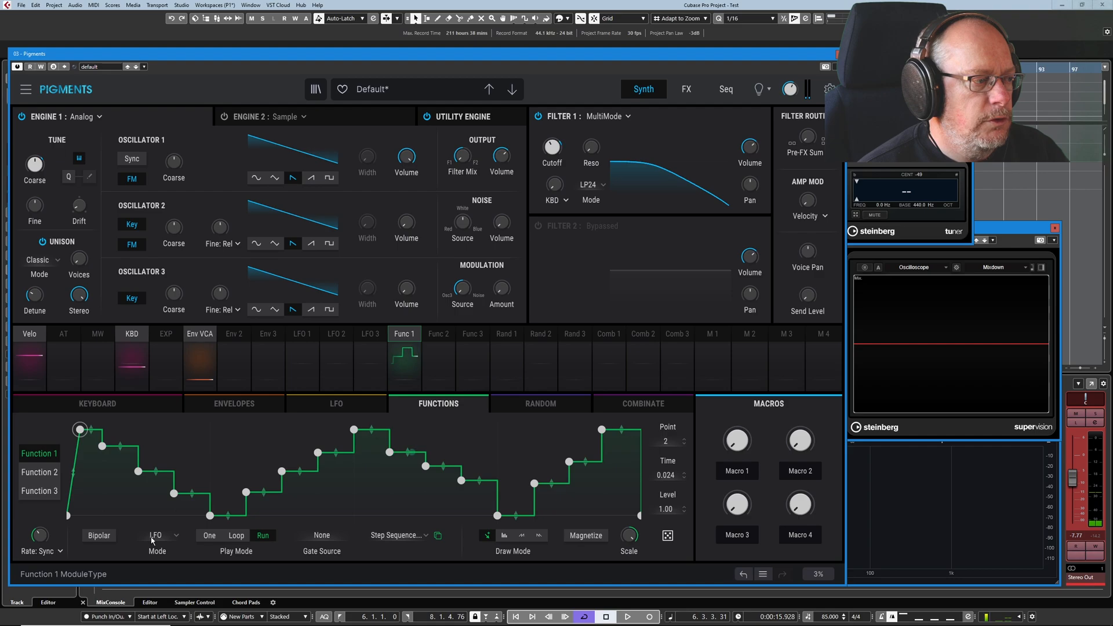
pyautogui.click(155, 535)
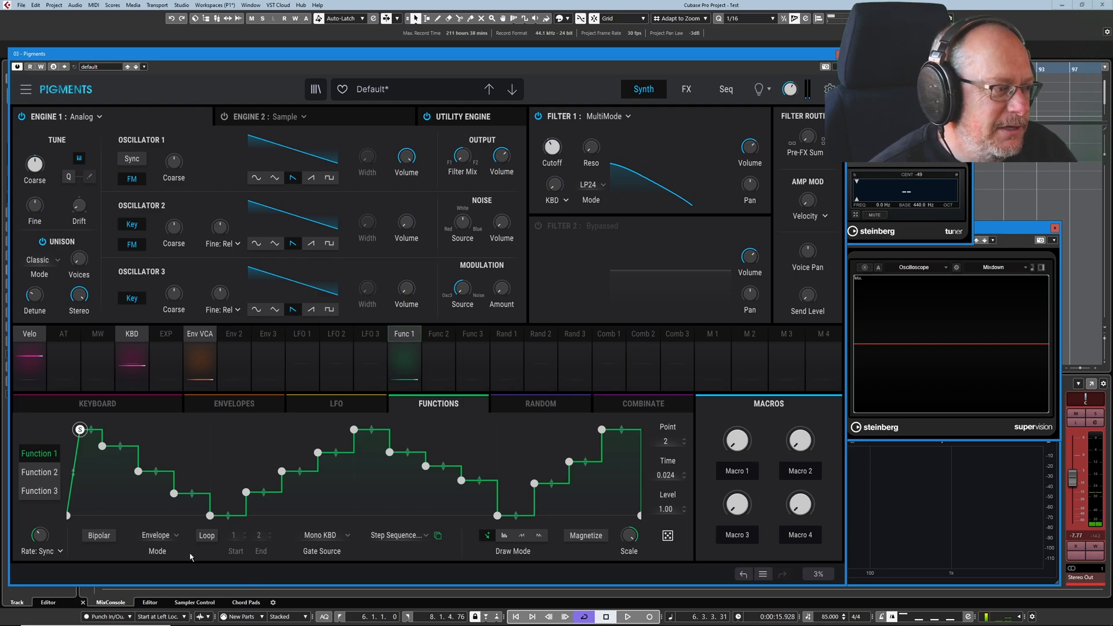
pyautogui.click(156, 534)
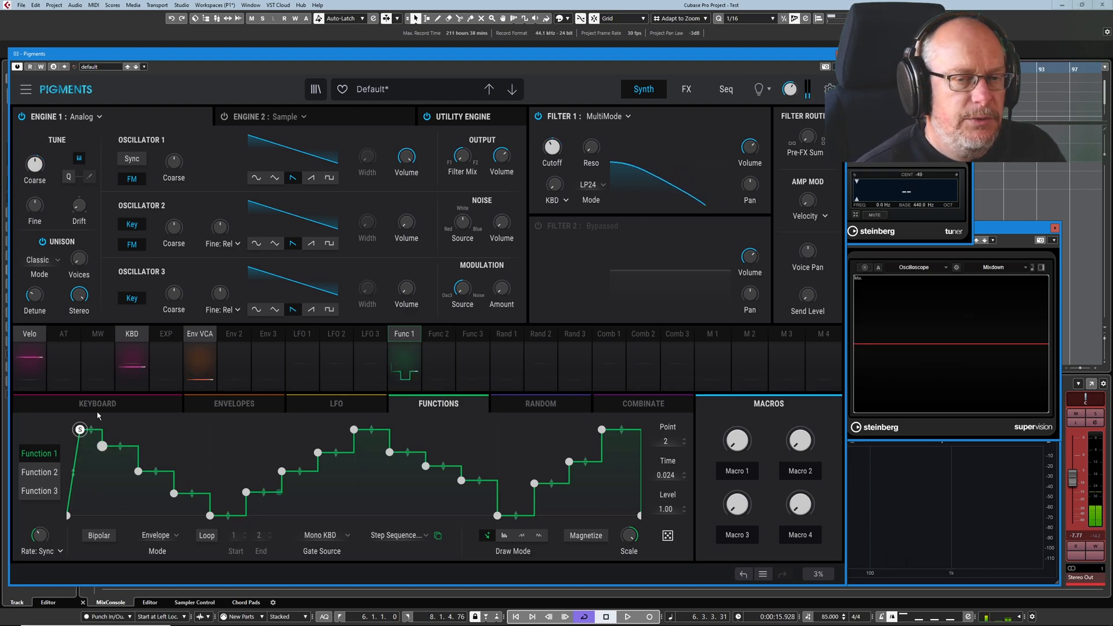
# Load the Envelope - ADSR template, lengthen the attack, and add extra peaks and dips
pyautogui.click(398, 535)
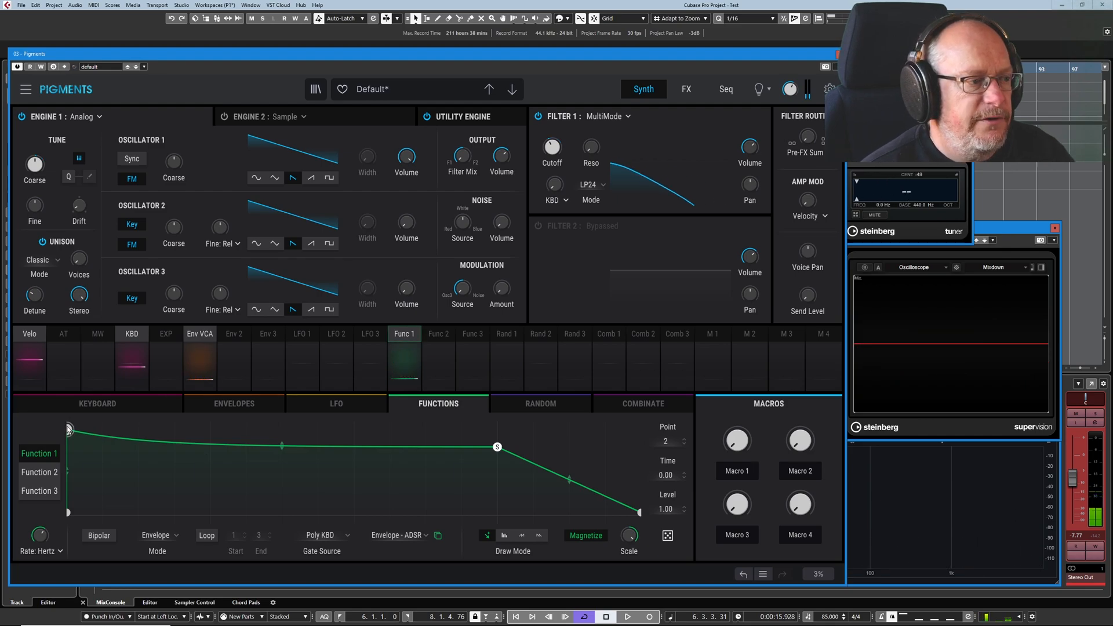
pyautogui.moveTo(68, 430); pyautogui.dragTo(156, 431)
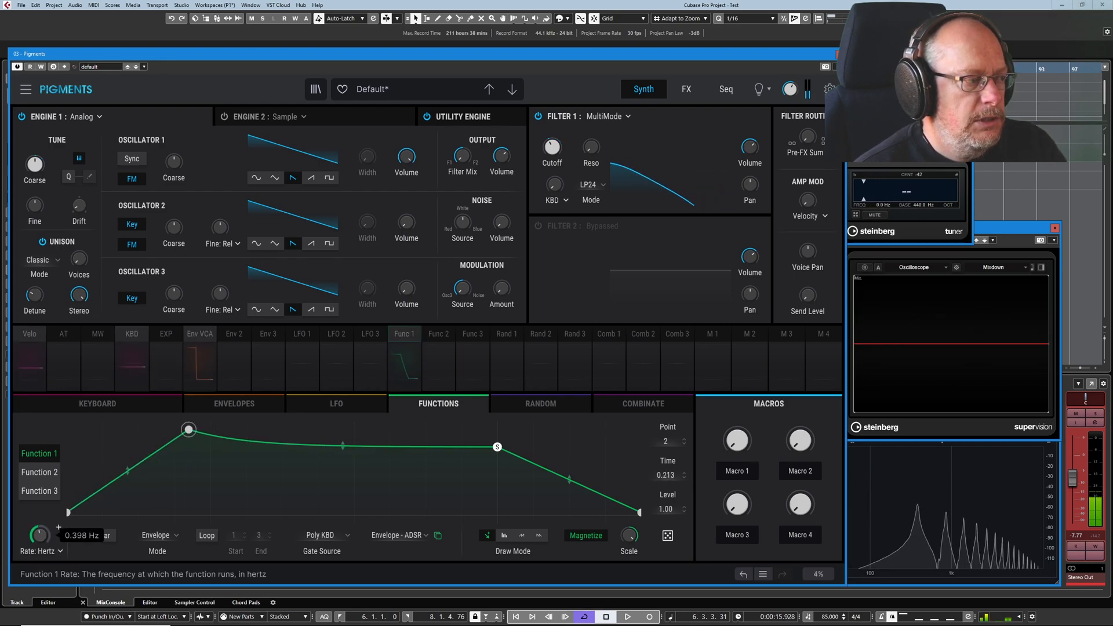
pyautogui.moveTo(39, 534); pyautogui.dragTo(35, 540)
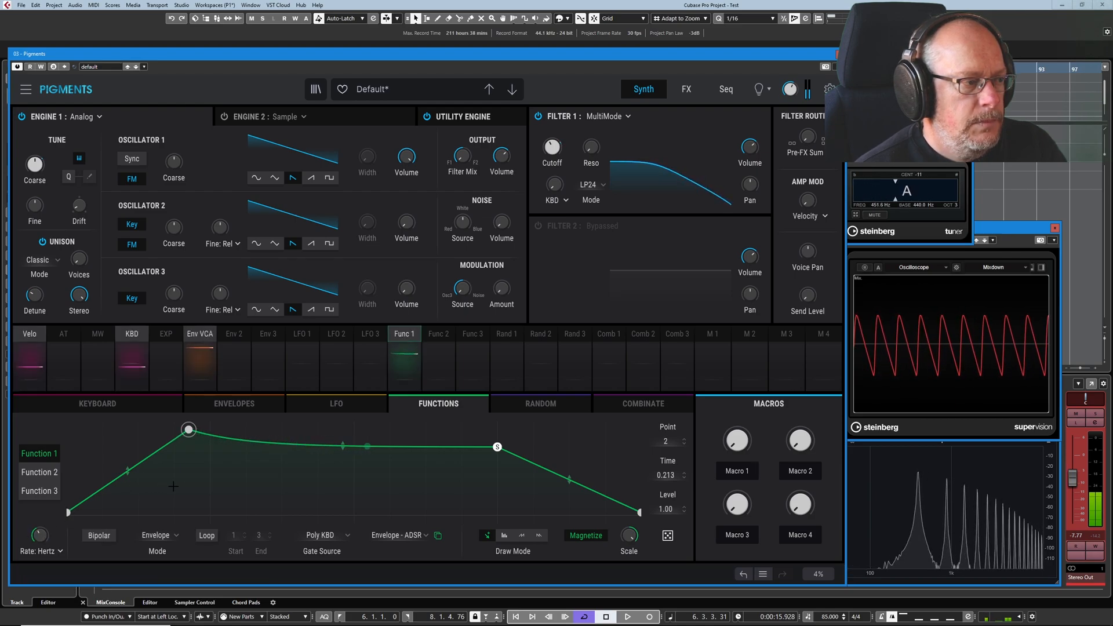
pyautogui.moveTo(367, 446); pyautogui.dragTo(281, 478)
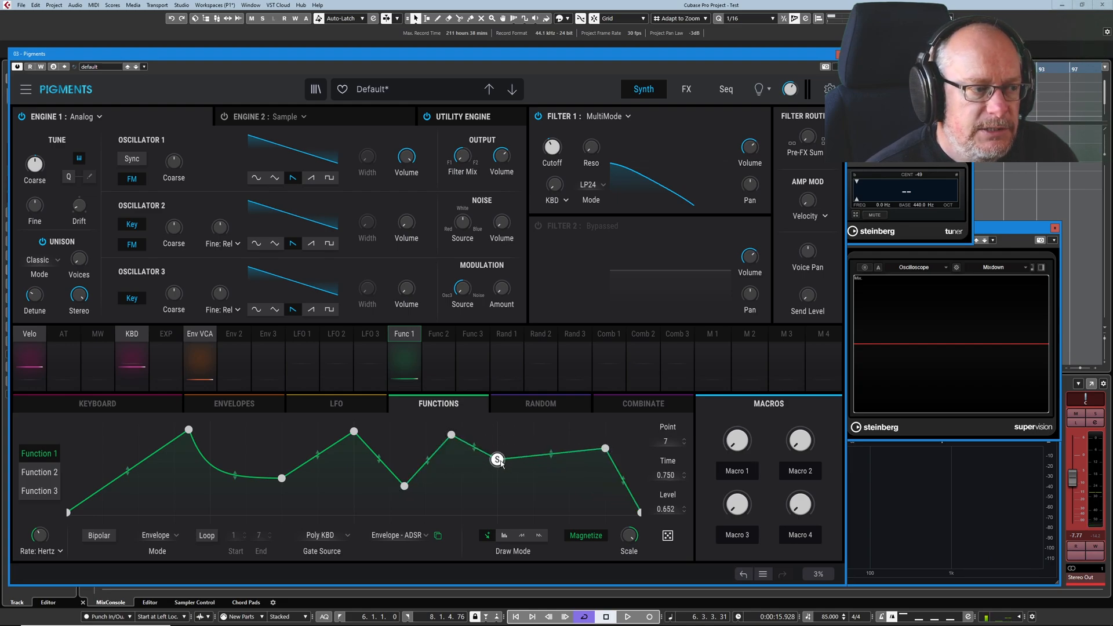
# Nudge point 7's level slightly and turn on envelope looping
pyautogui.moveTo(496, 463); pyautogui.dragTo(497, 458)
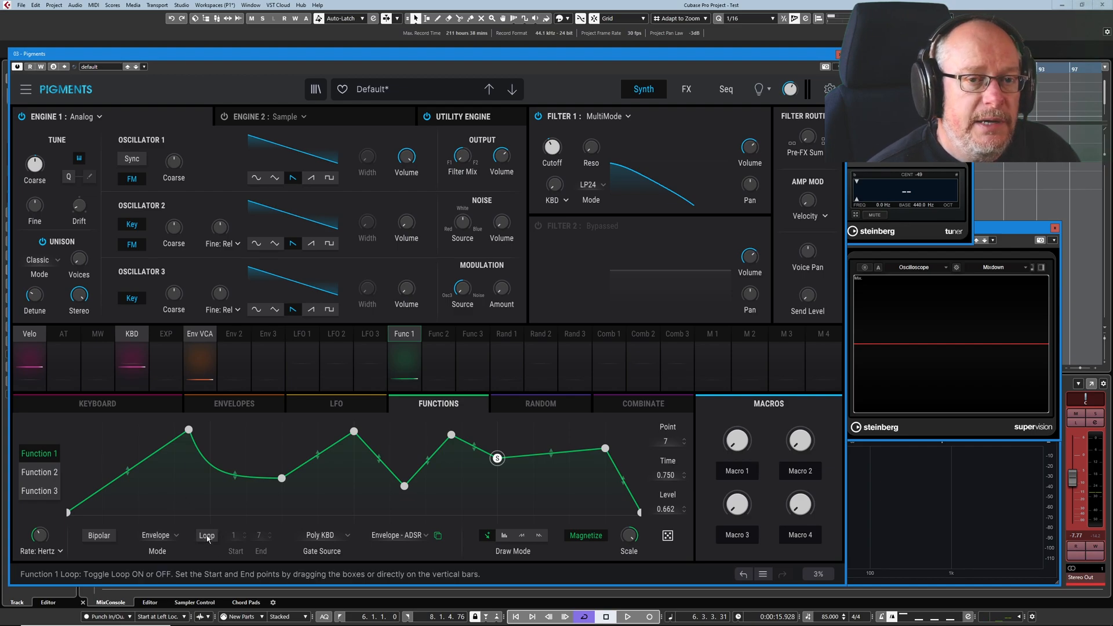
pyautogui.click(206, 535)
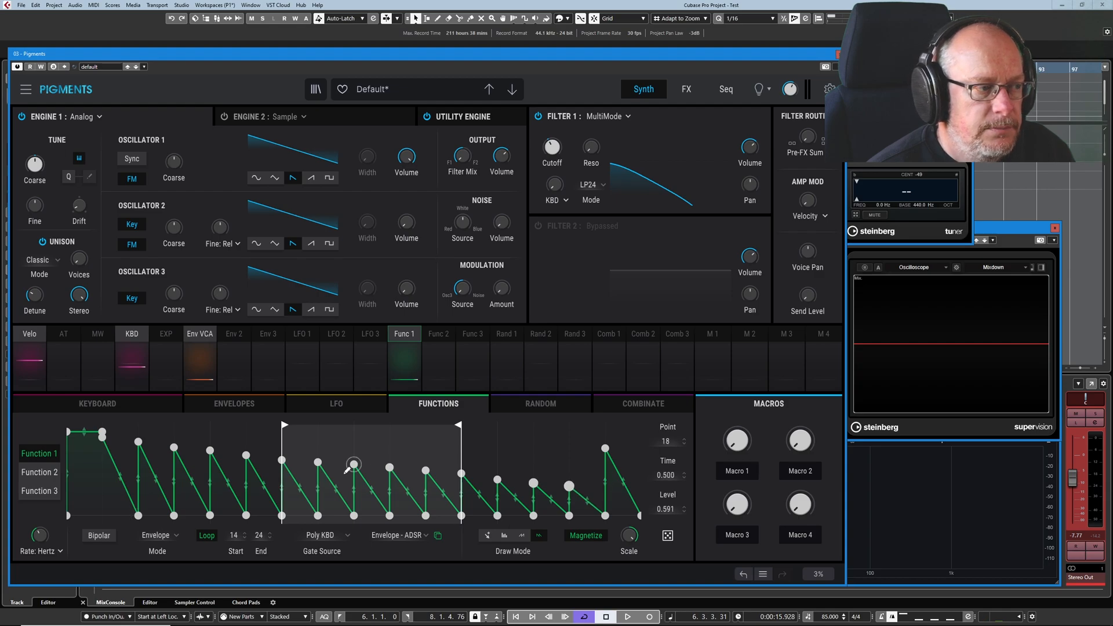
# Draw taller saw ramps inside the loop zone from point 14 to 24
pyautogui.moveTo(353, 464); pyautogui.dragTo(408, 451)
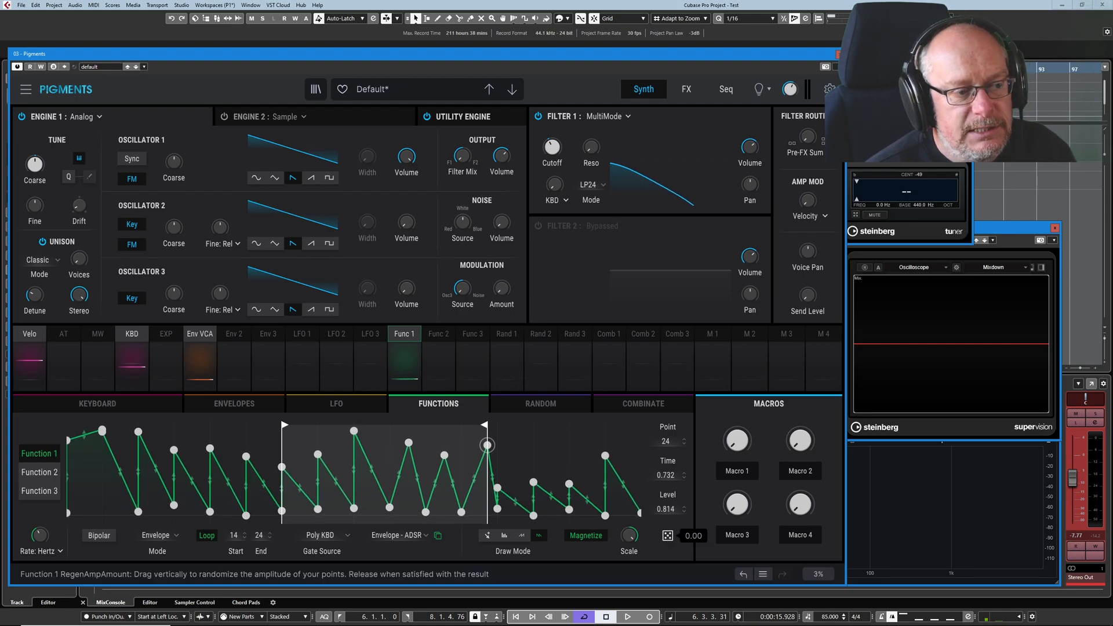
# Randomize the saw point heights with the dice control, re-rolling at about 0.59 amount
pyautogui.moveTo(487, 446); pyautogui.dragTo(487, 470)
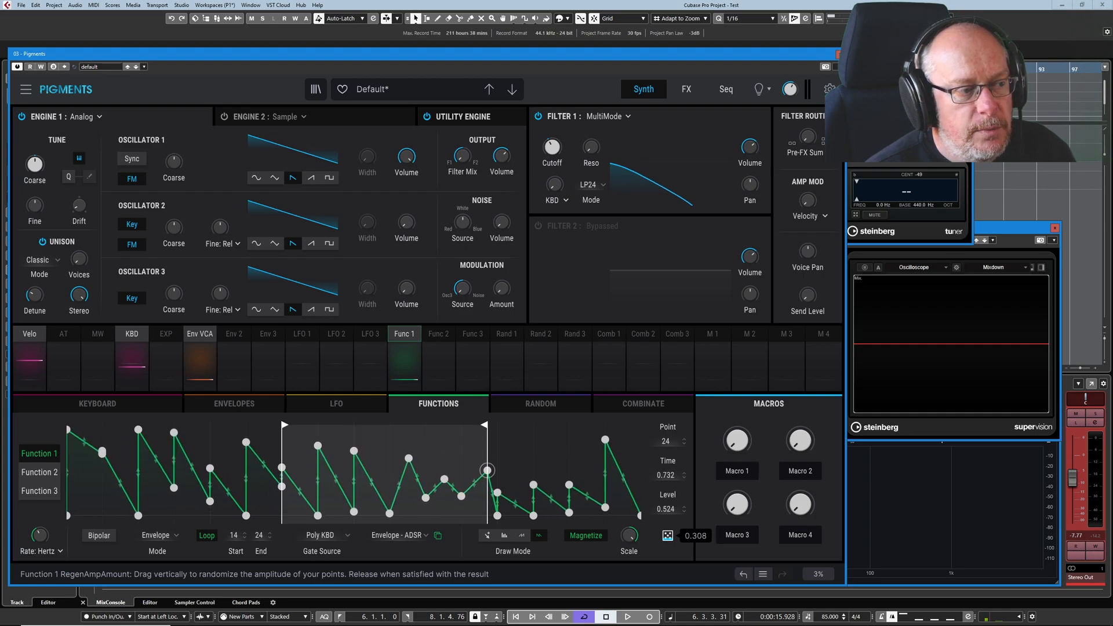
pyautogui.moveTo(486, 470); pyautogui.dragTo(486, 494)
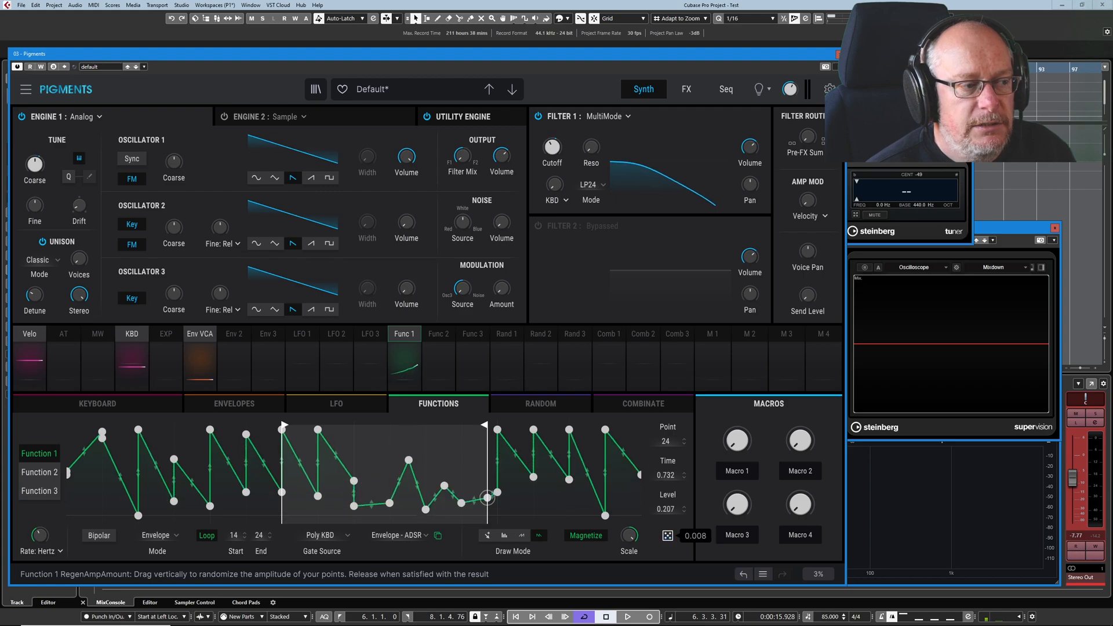
pyautogui.moveTo(490, 496); pyautogui.dragTo(489, 450)
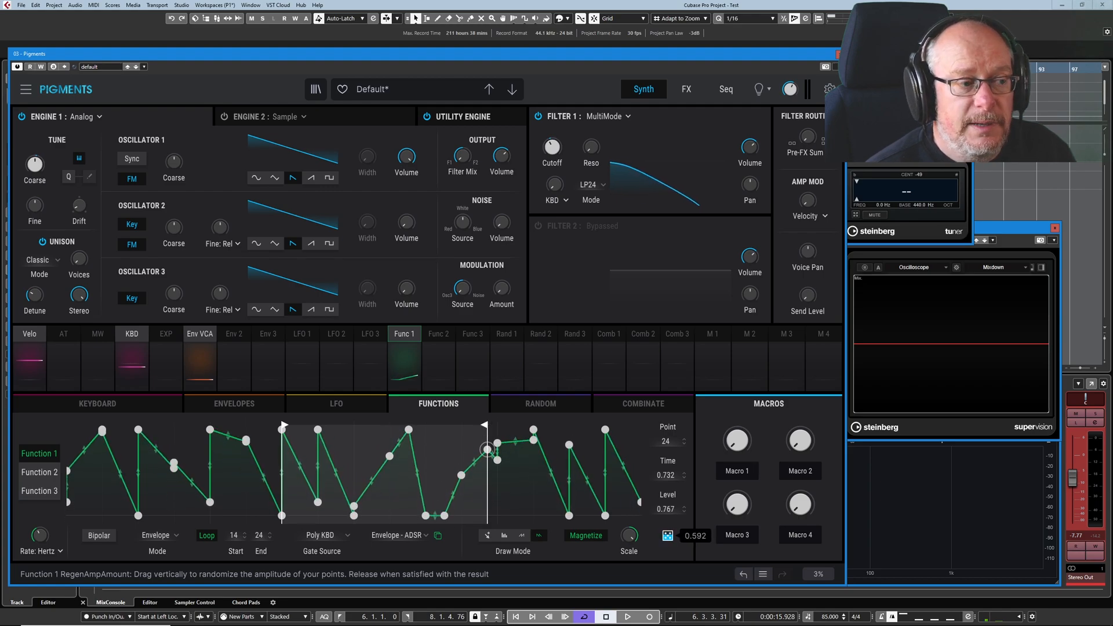